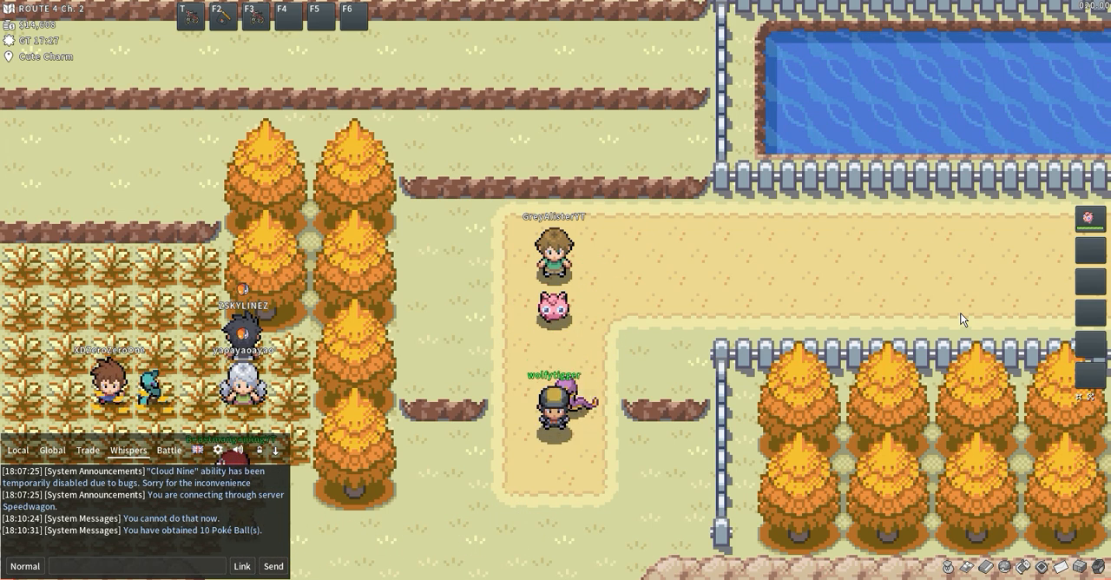
# Walk north through Route 4's grass until a wild level 10 Mankey battle starts
pyautogui.press('up')
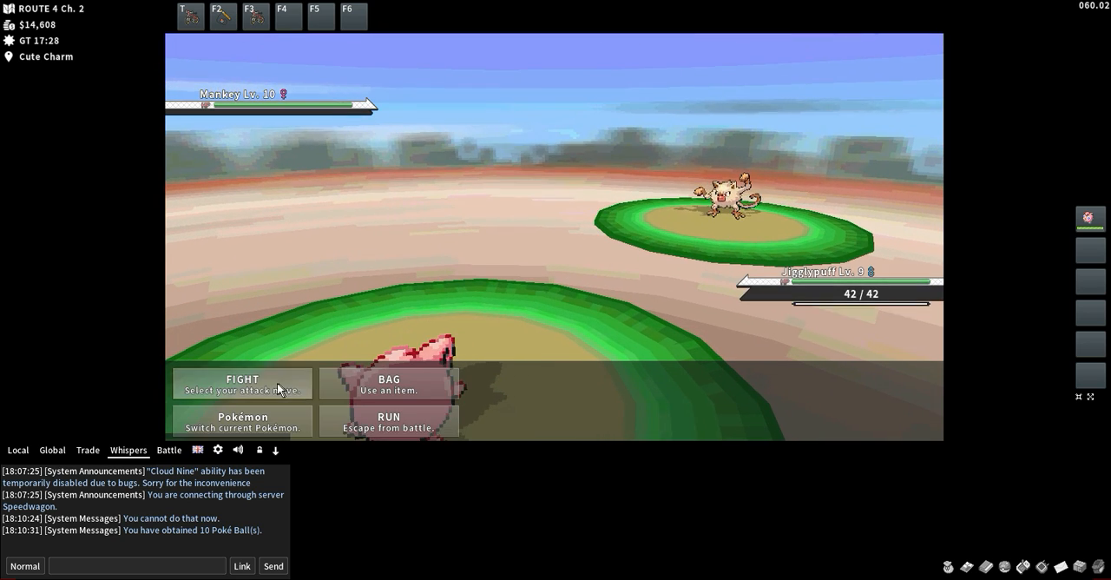
pyautogui.click(242, 383)
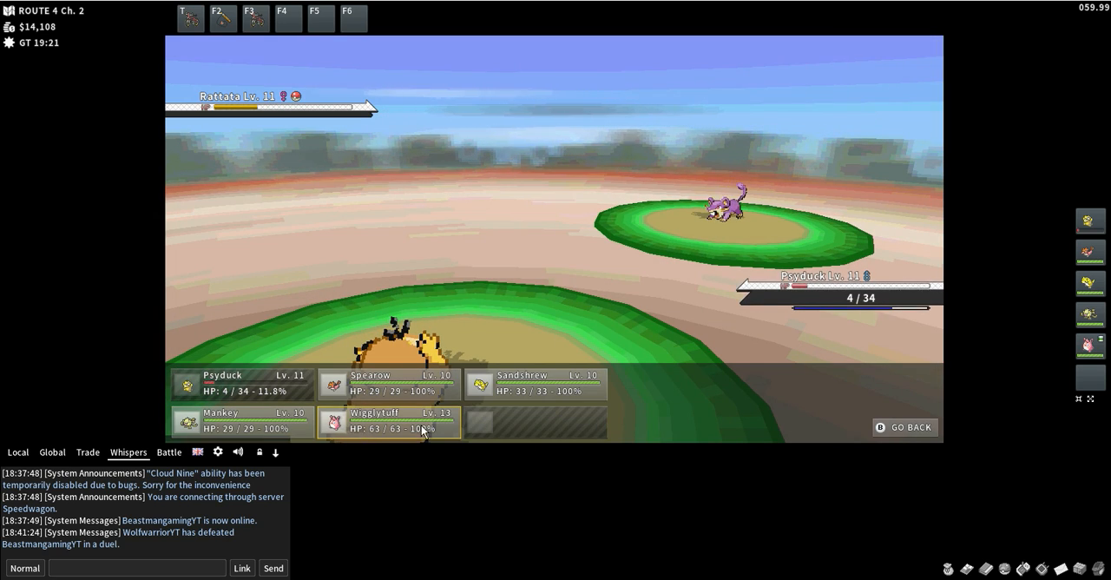
# Switch the nearly fainted Psyduck out for Wigglytuff against the wild Rattata
pyautogui.click(388, 421)
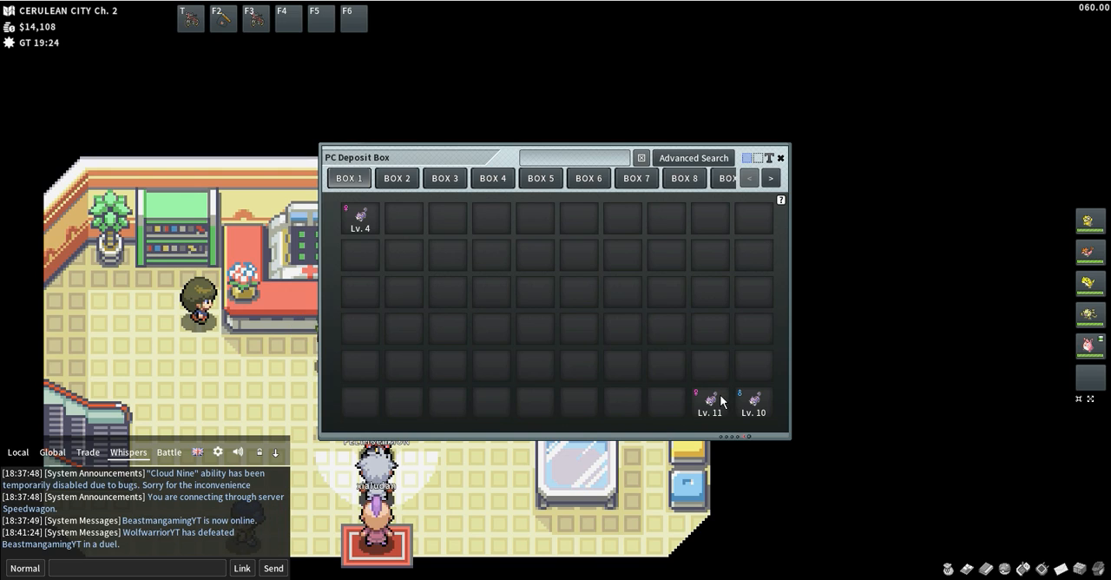
# Withdraw the level 11 Pokémon from Box 1 into the party and close the PC
pyautogui.click(710, 402)
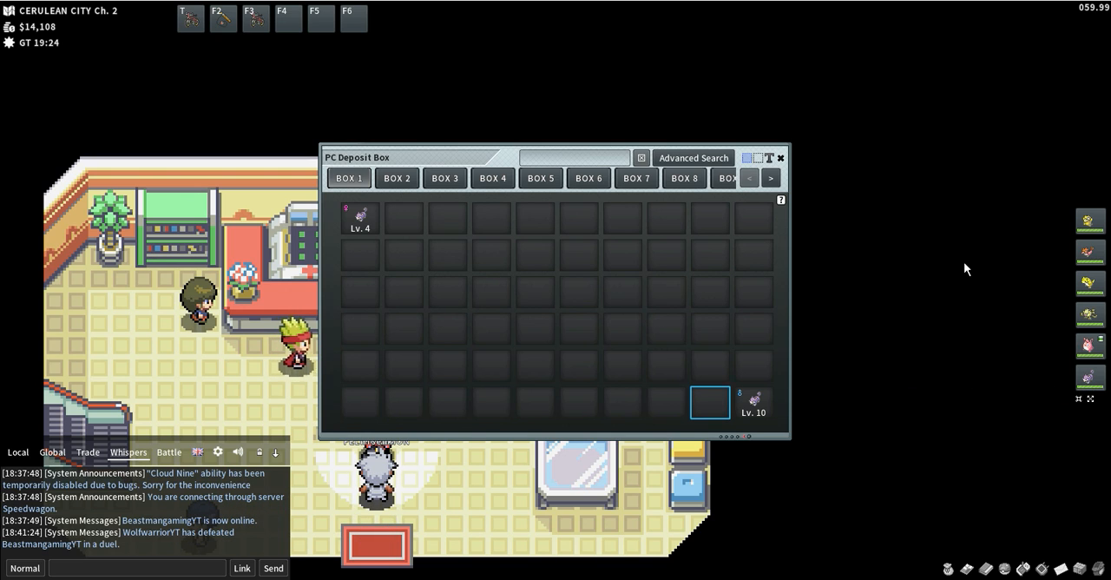
pyautogui.click(780, 157)
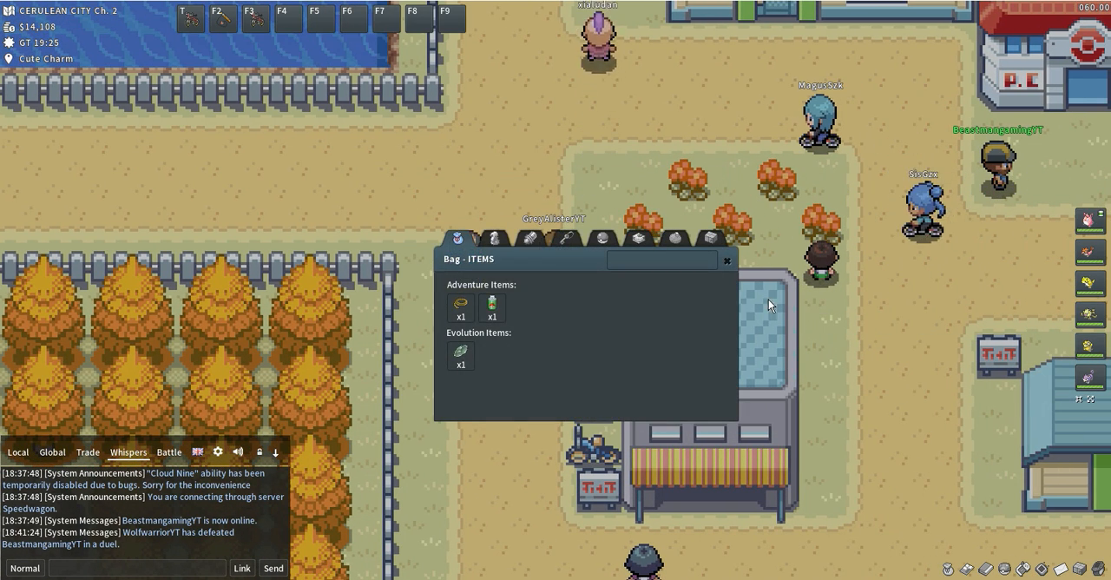
# Browse the Bag pockets, then use the Medicine candy on Wigglytuff for level 14
pyautogui.click(524, 238)
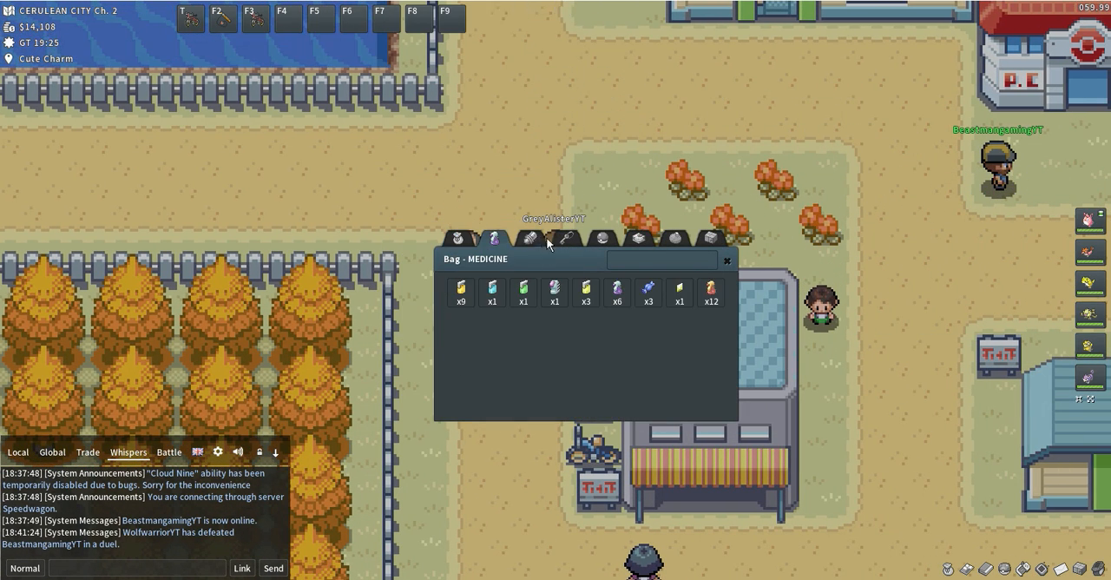
pyautogui.click(522, 238)
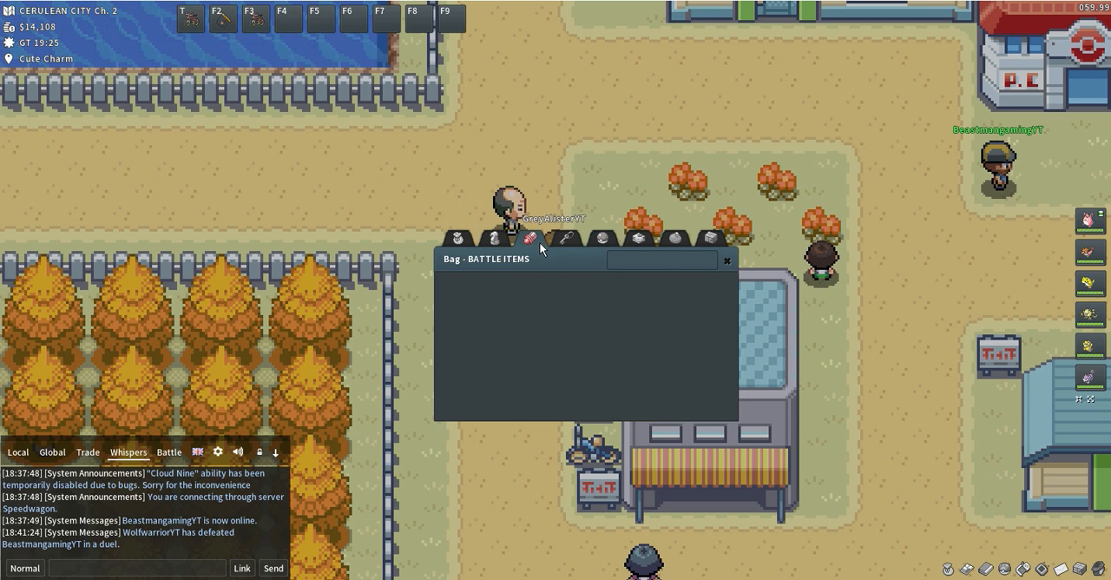
pyautogui.click(690, 237)
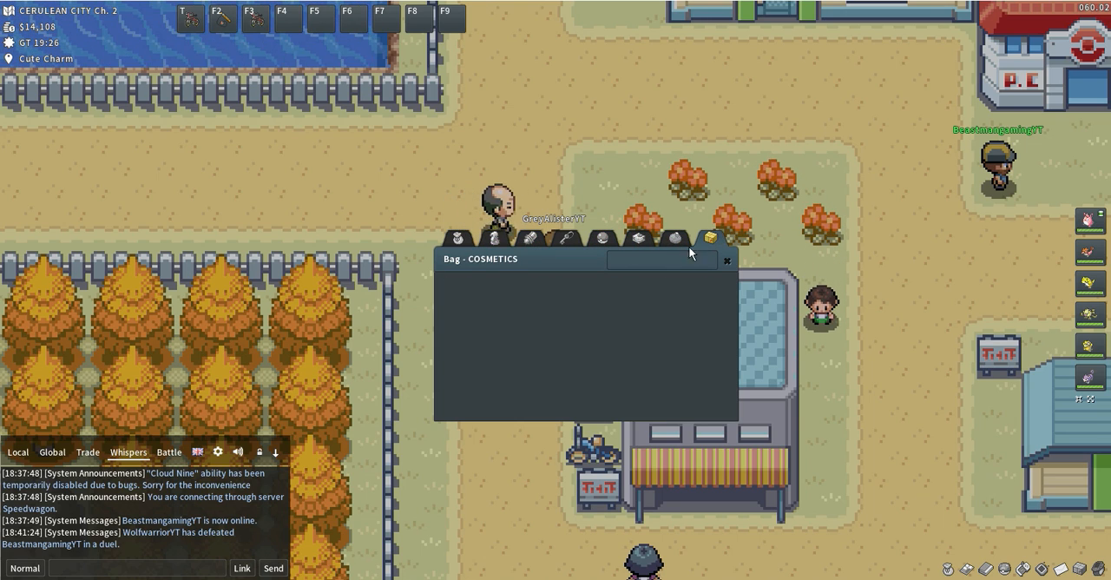
pyautogui.click(497, 238)
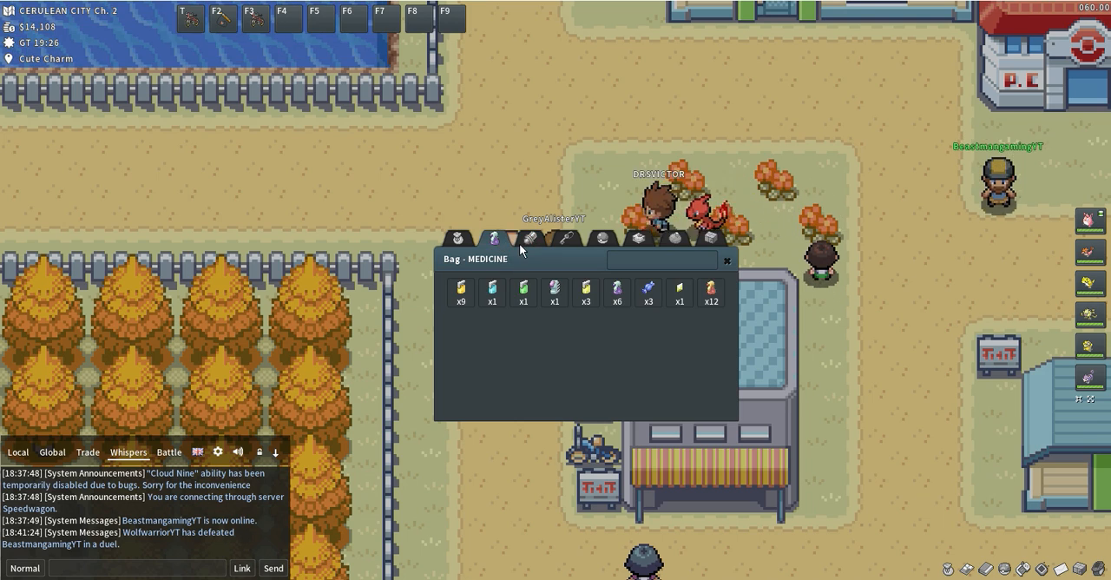
pyautogui.click(460, 293)
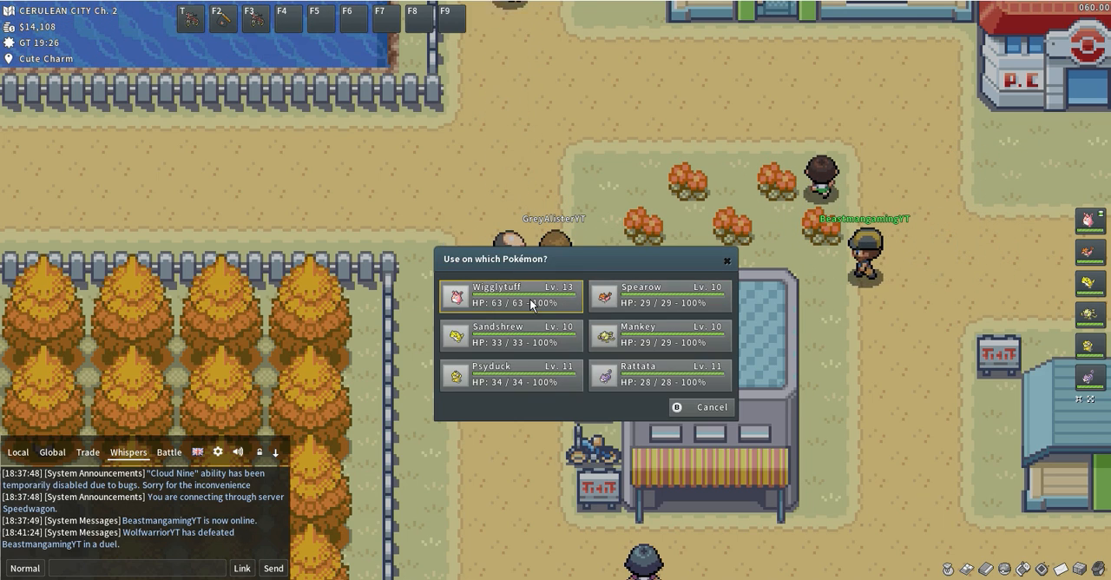
pyautogui.click(510, 293)
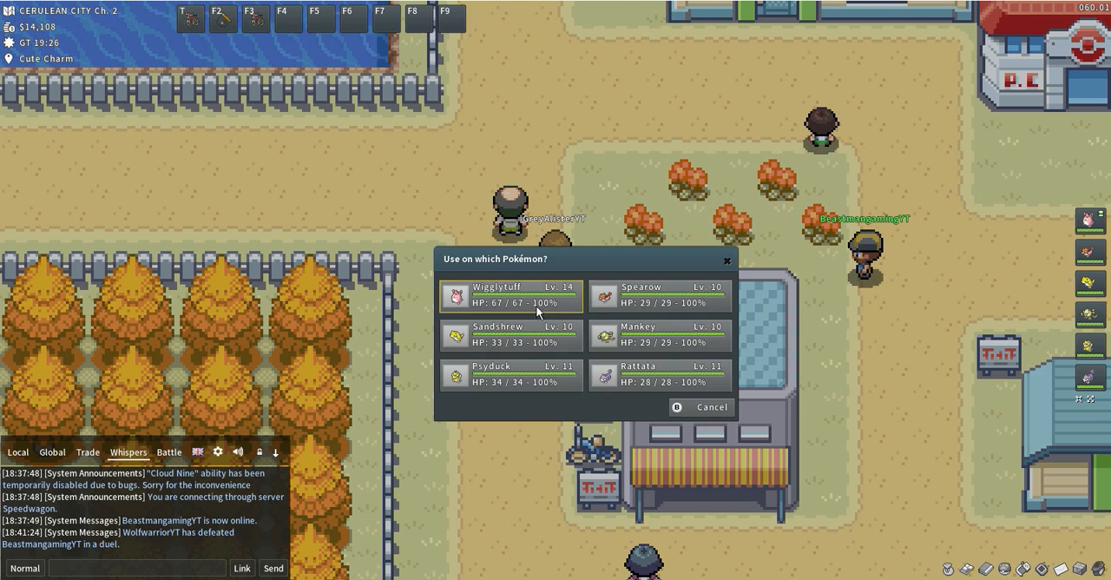
pyautogui.click(511, 293)
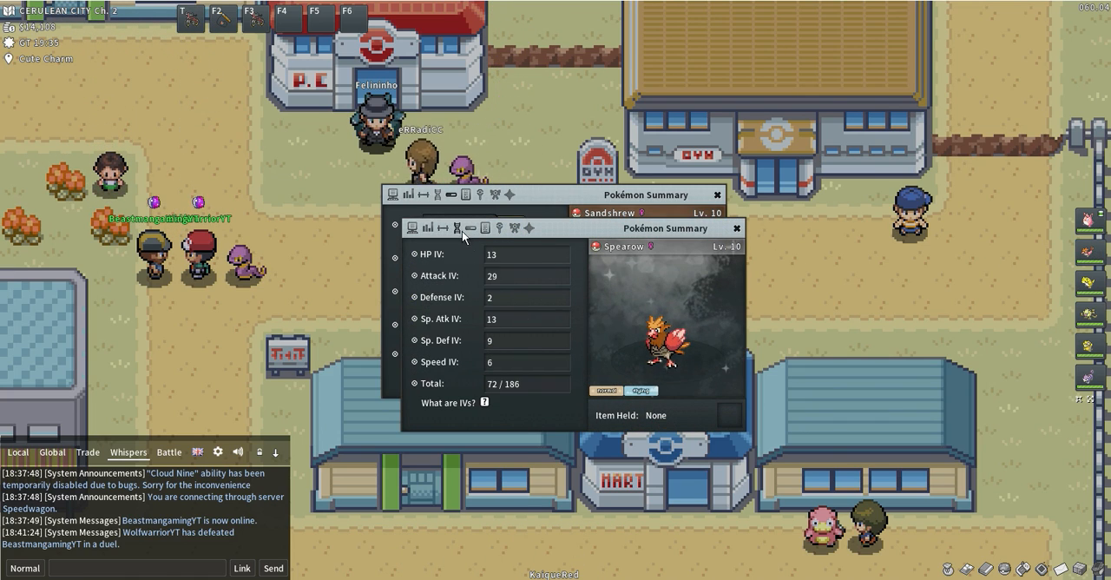
# View Spearow's moves and ability, then close Sandshrew's and Spearow's summaries
pyautogui.click(455, 227)
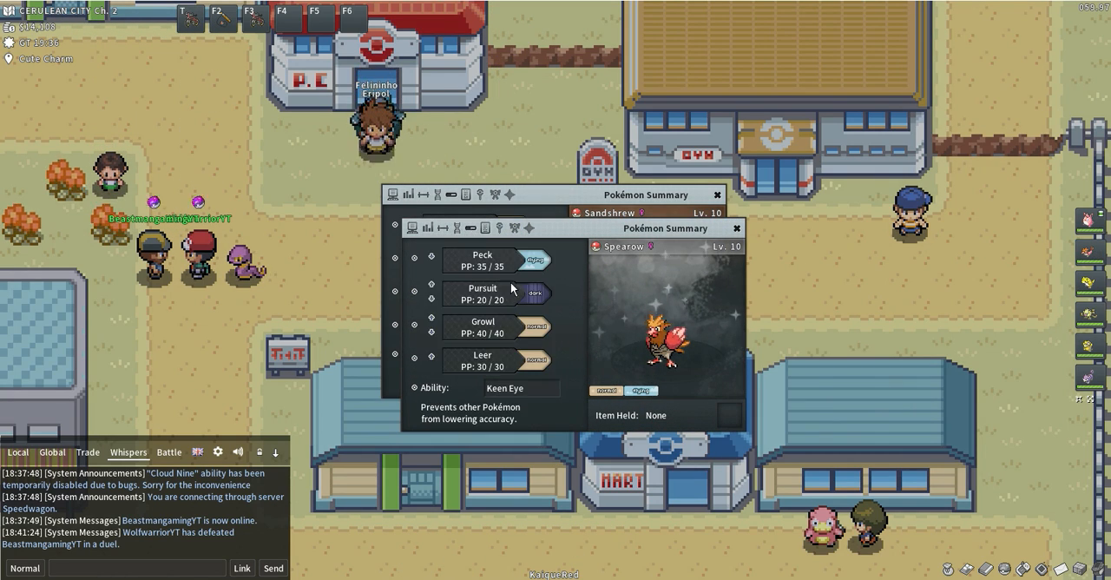
pyautogui.click(735, 194)
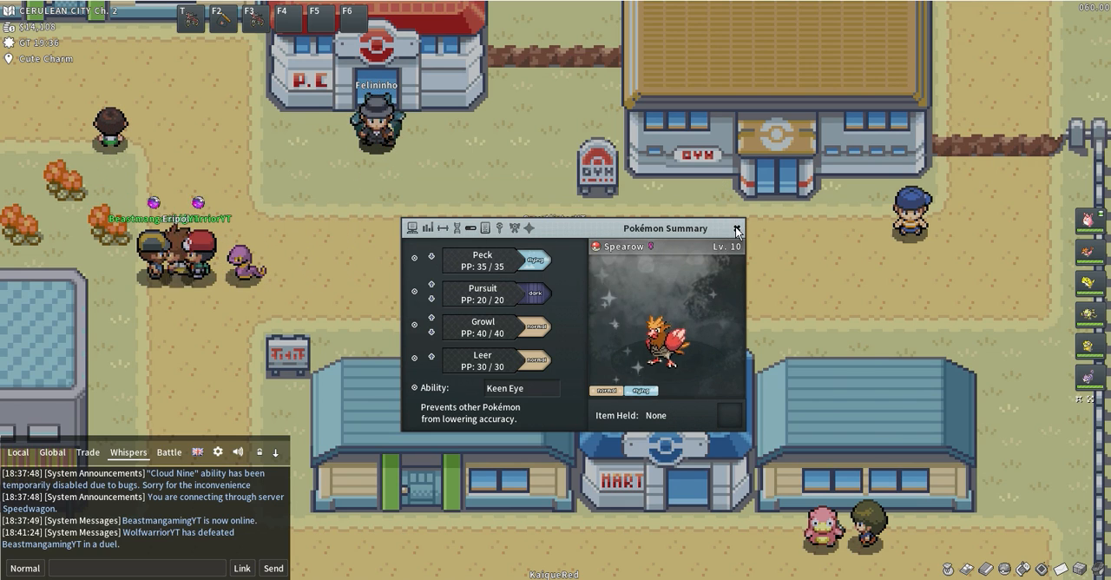
pyautogui.click(413, 228)
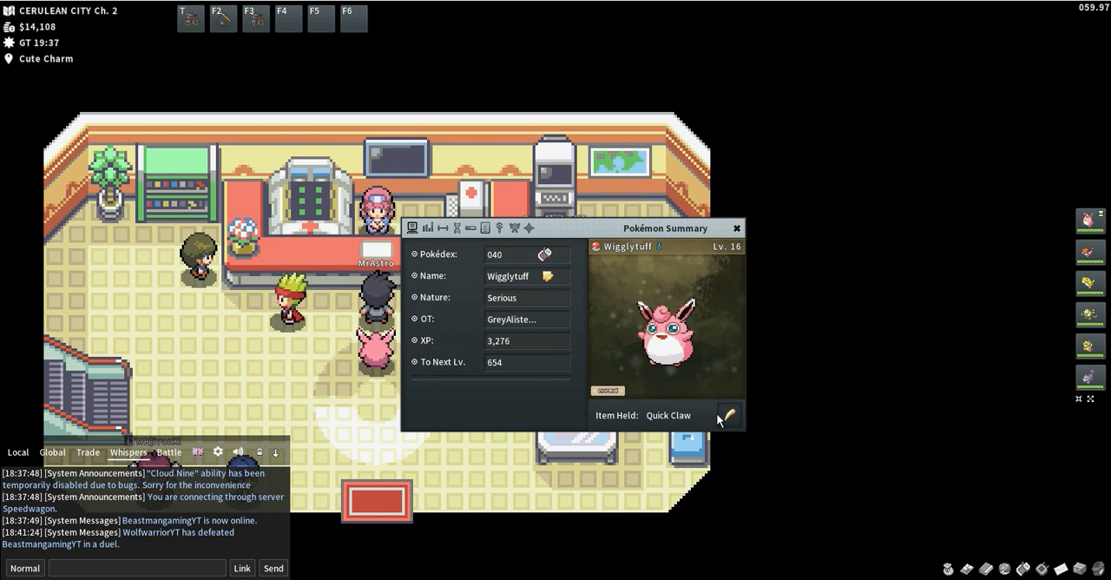
# Remove Wigglytuff's Quick Claw, then review and close its summary
pyautogui.click(731, 416)
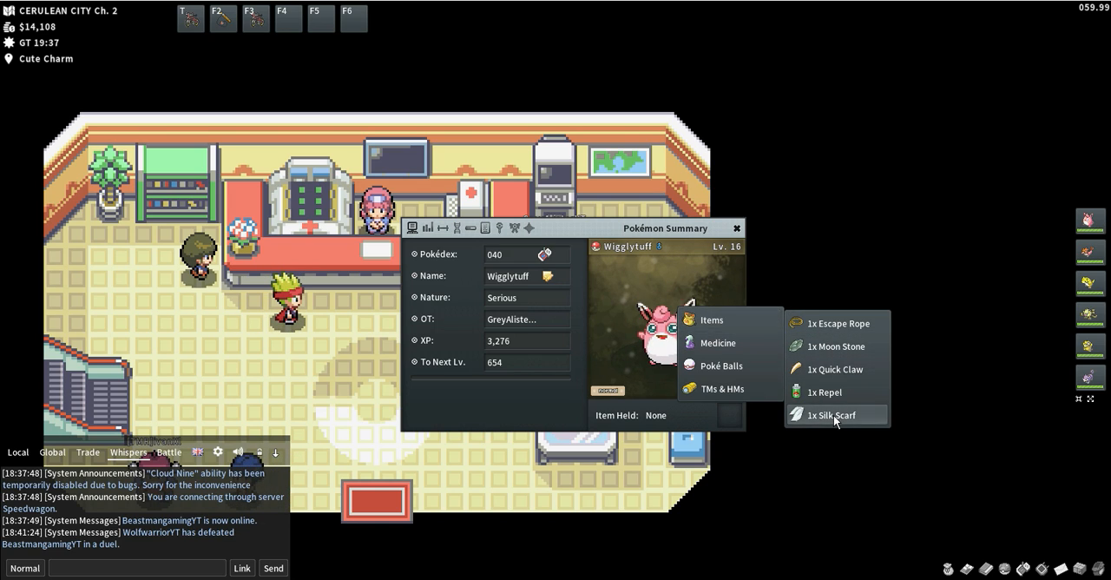
pyautogui.click(831, 414)
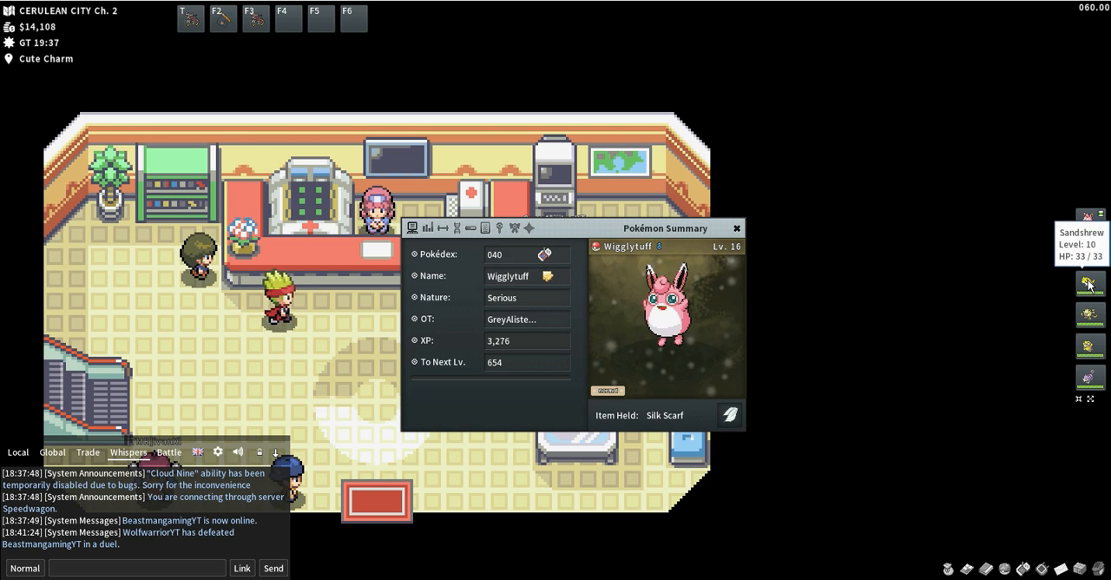
pyautogui.click(736, 228)
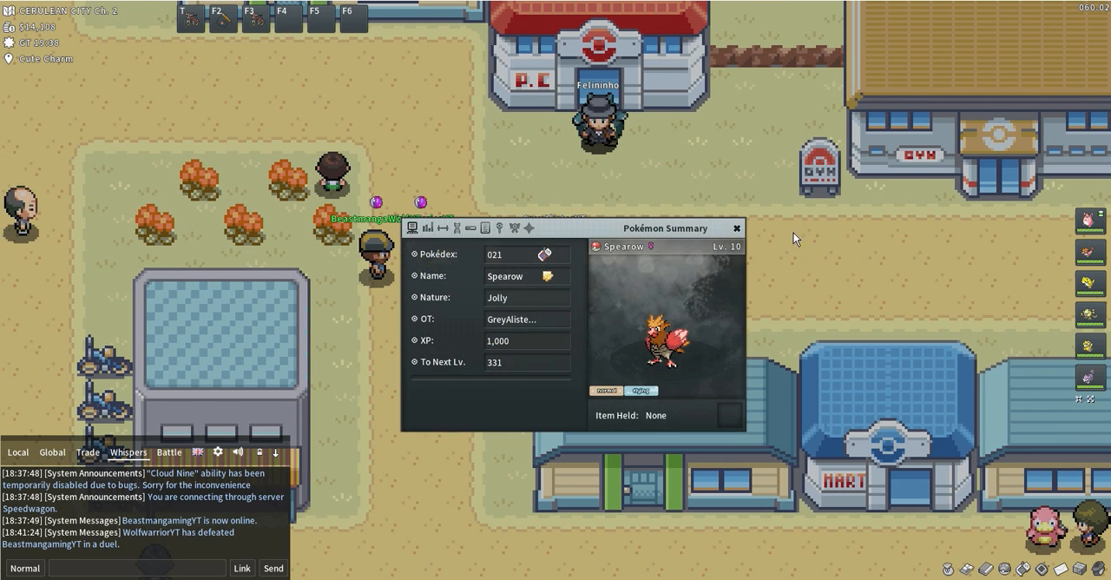
pyautogui.moveTo(486, 249)
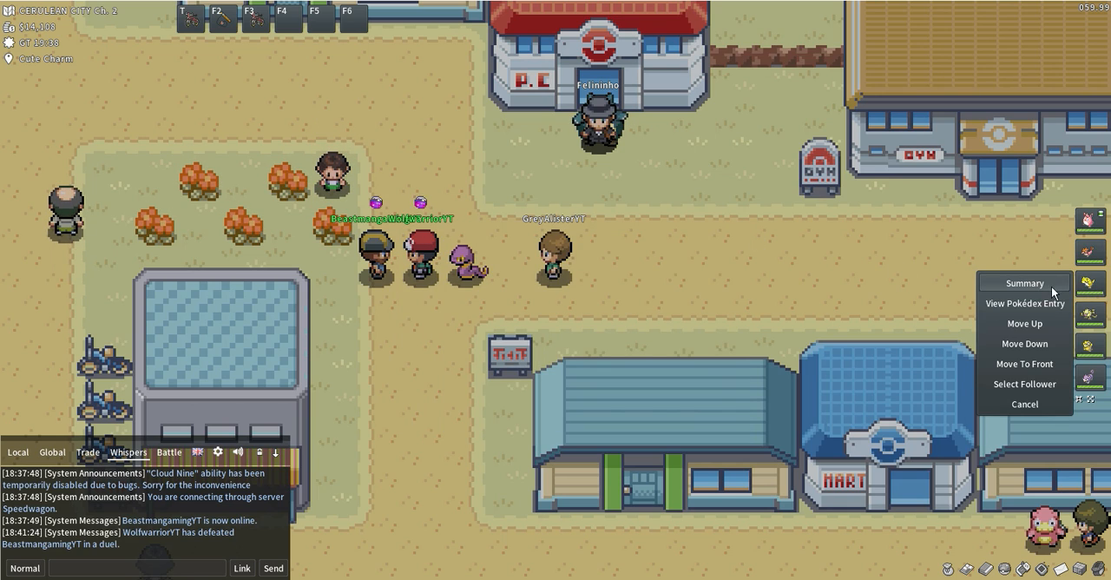
# Open Sandshrew's summary, drag it aside, and open Psyduck's summary
pyautogui.click(1024, 283)
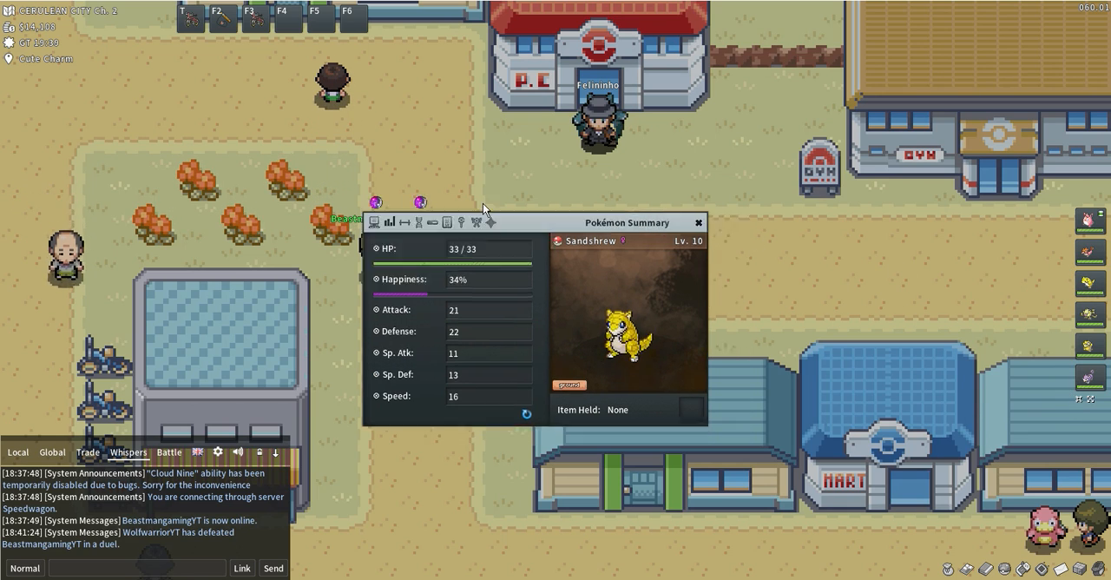
pyautogui.moveTo(627, 222); pyautogui.dragTo(414, 39)
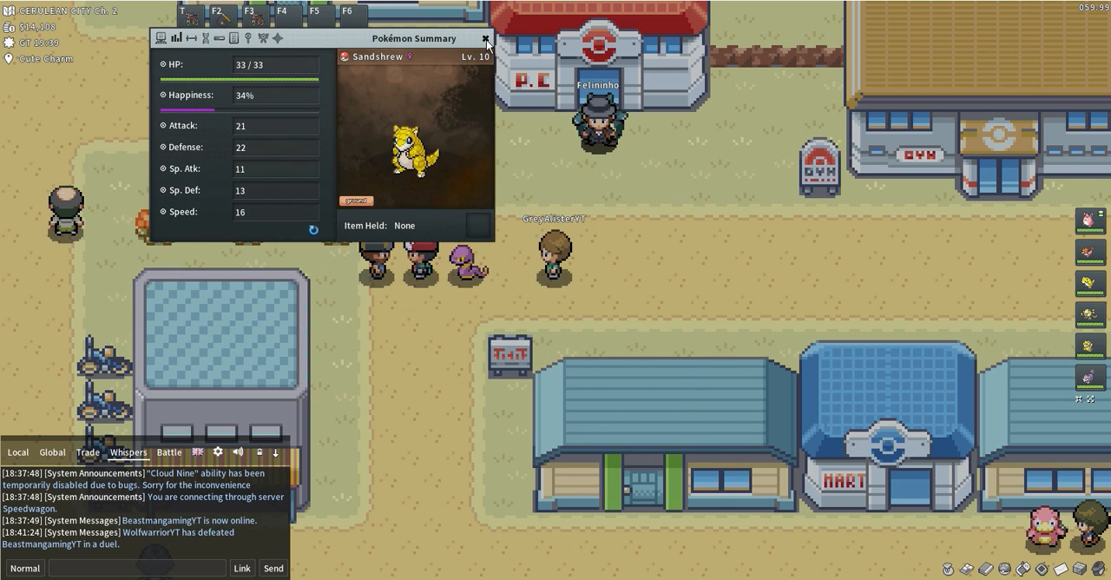
pyautogui.moveTo(487, 226)
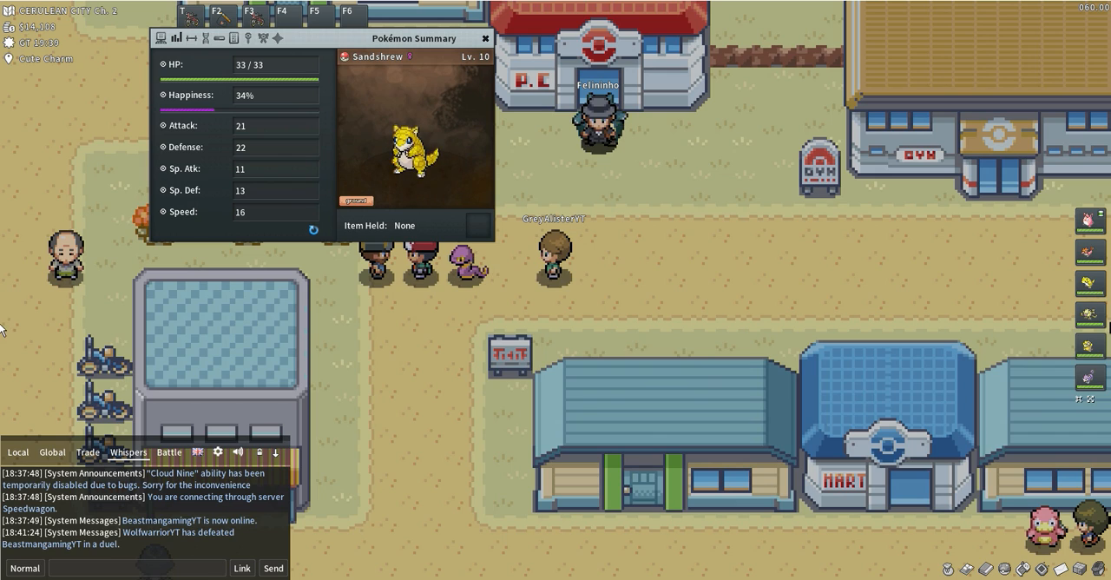
pyautogui.rightClick(1088, 330)
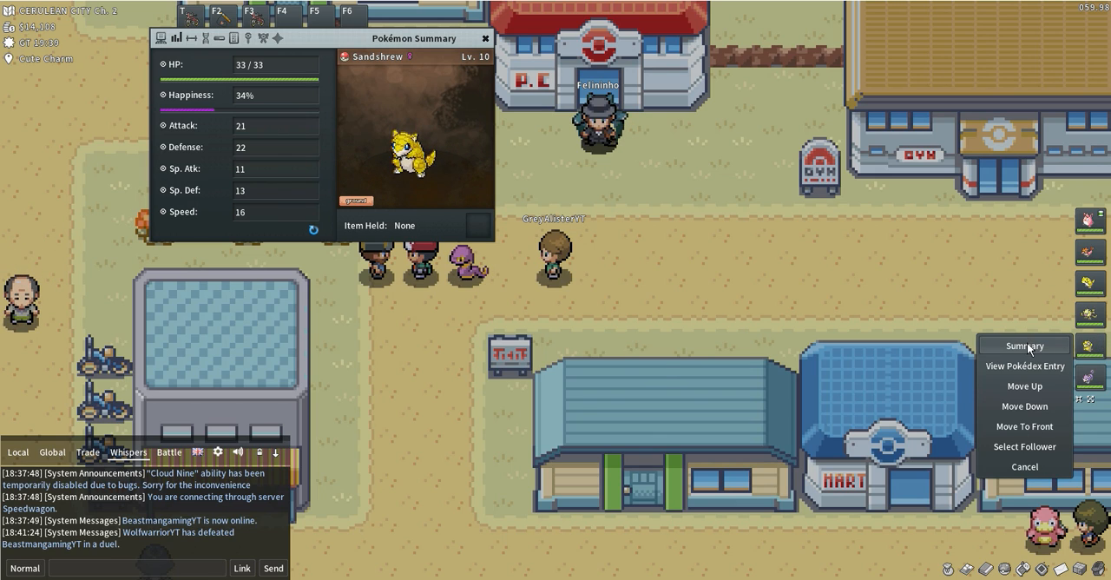
pyautogui.click(1023, 345)
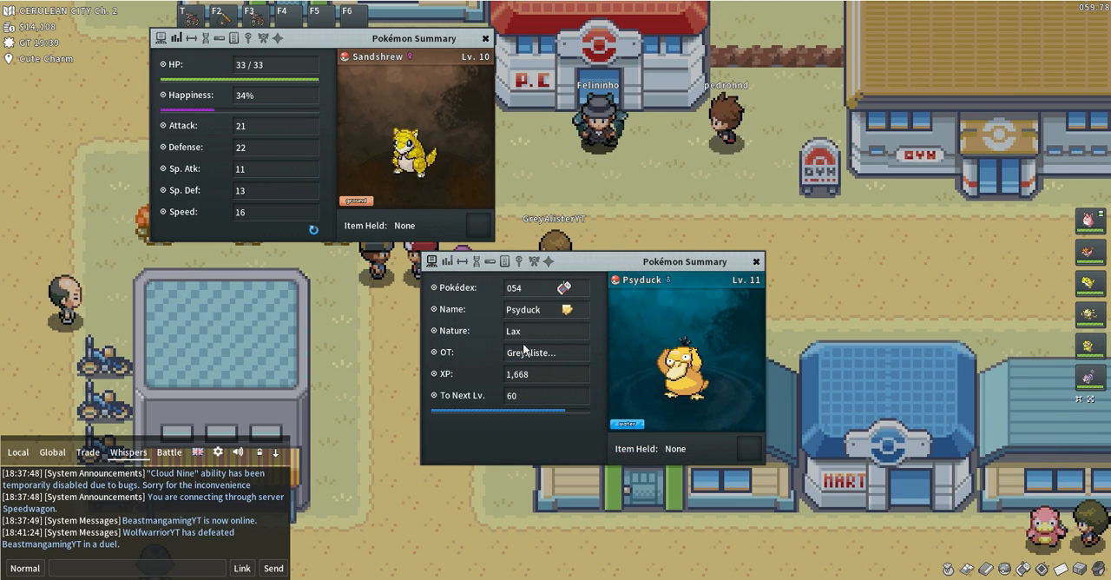
pyautogui.moveTo(525, 339)
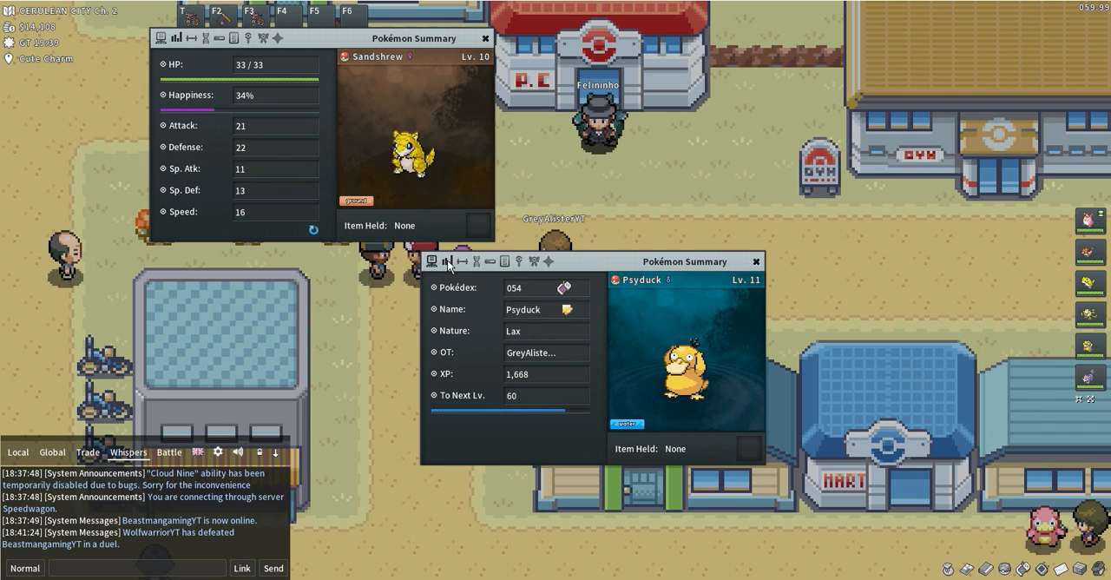
# Close Psyduck's summary and browse Medicine items for Sandshrew to hold
pyautogui.click(754, 261)
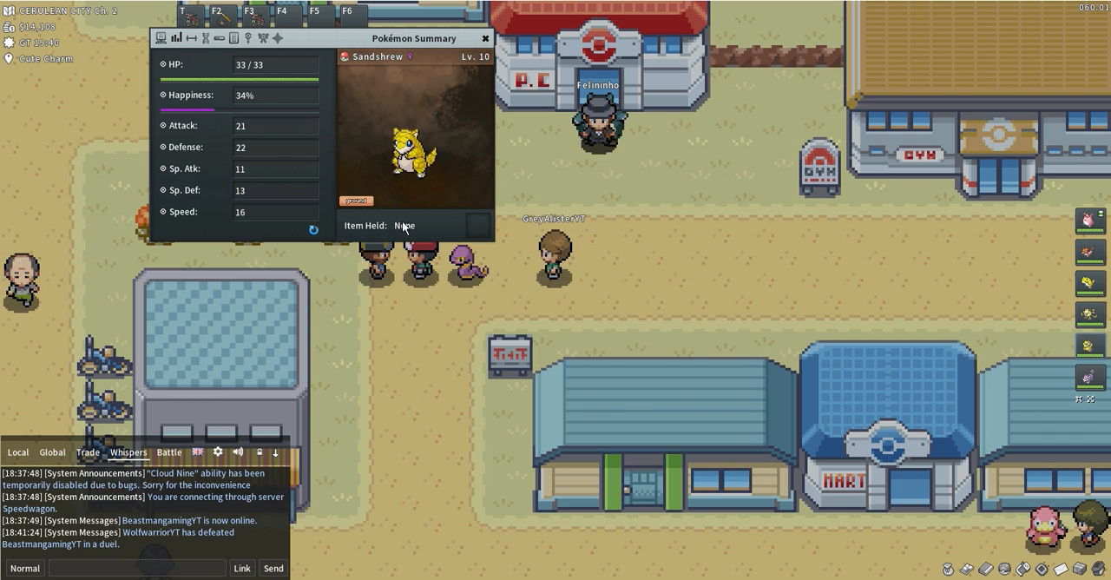
pyautogui.click(476, 226)
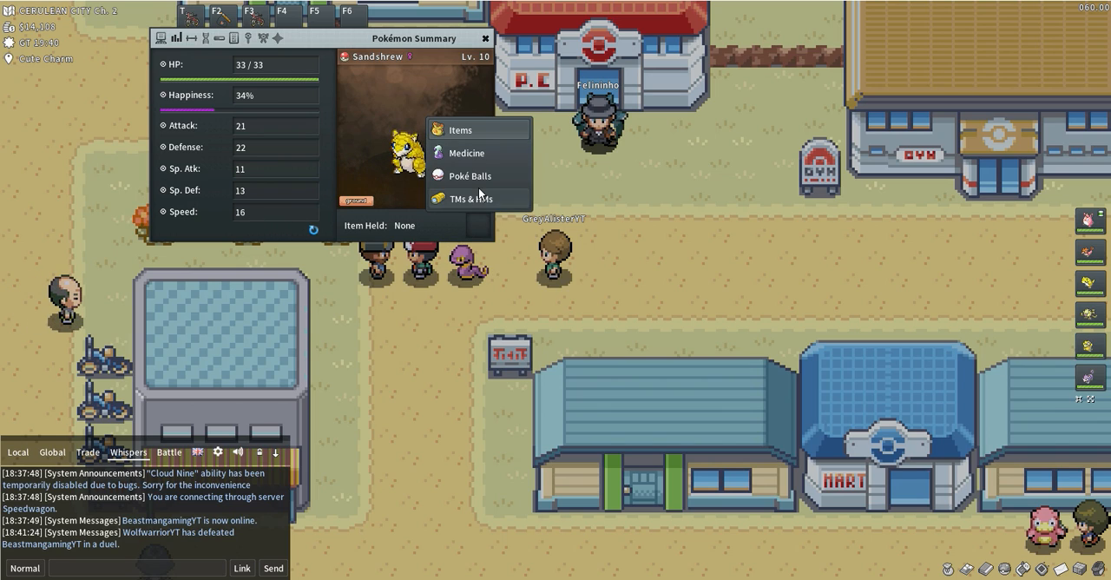
pyautogui.click(466, 153)
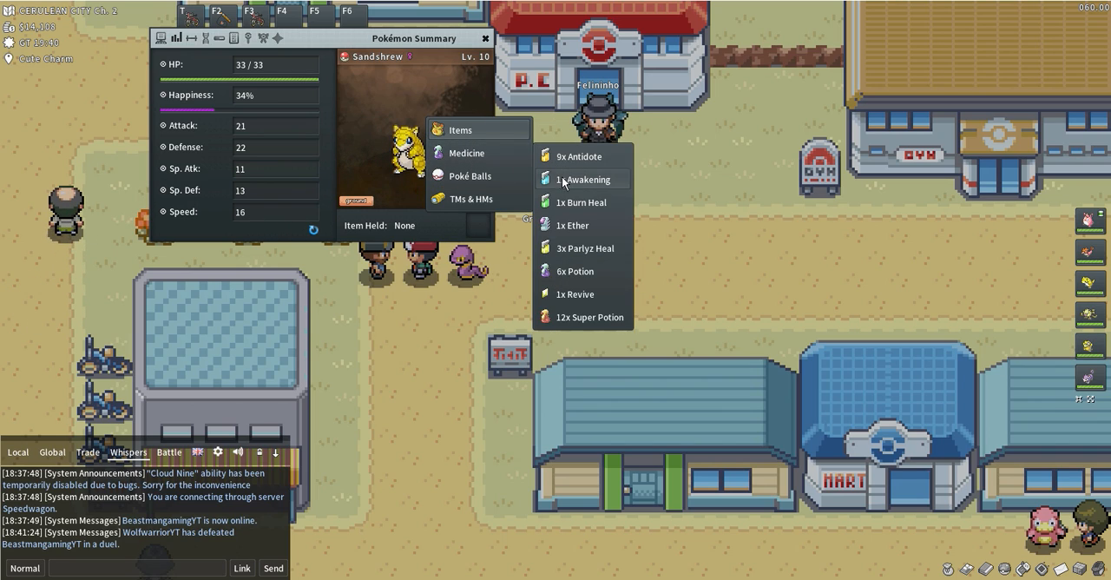
pyautogui.moveTo(487, 138)
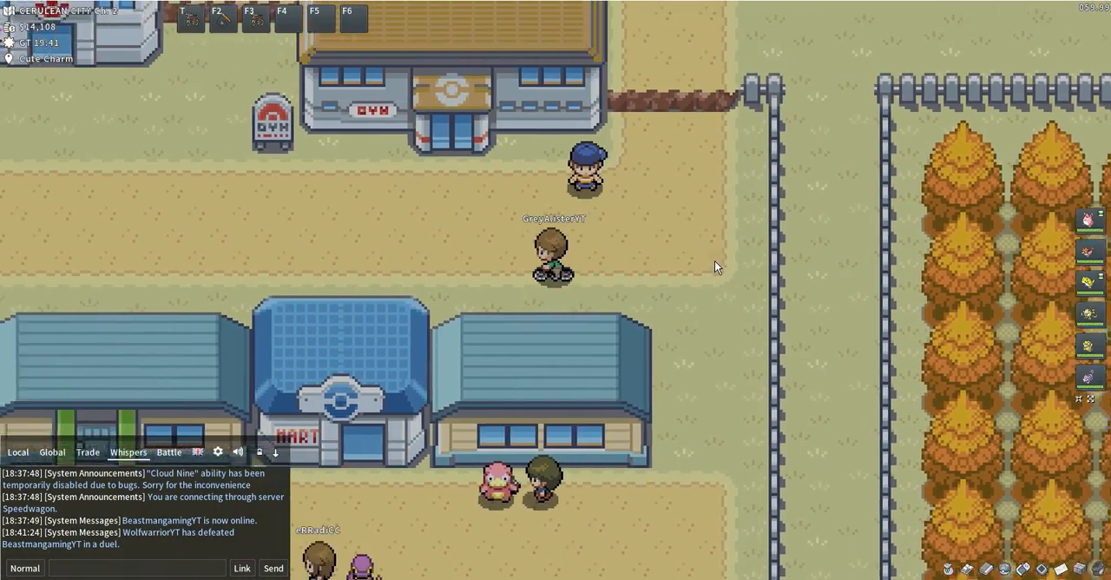
# Walk back to BeastmangamingYT and WolfwarriorYT and bring up their player options
pyautogui.press('up')
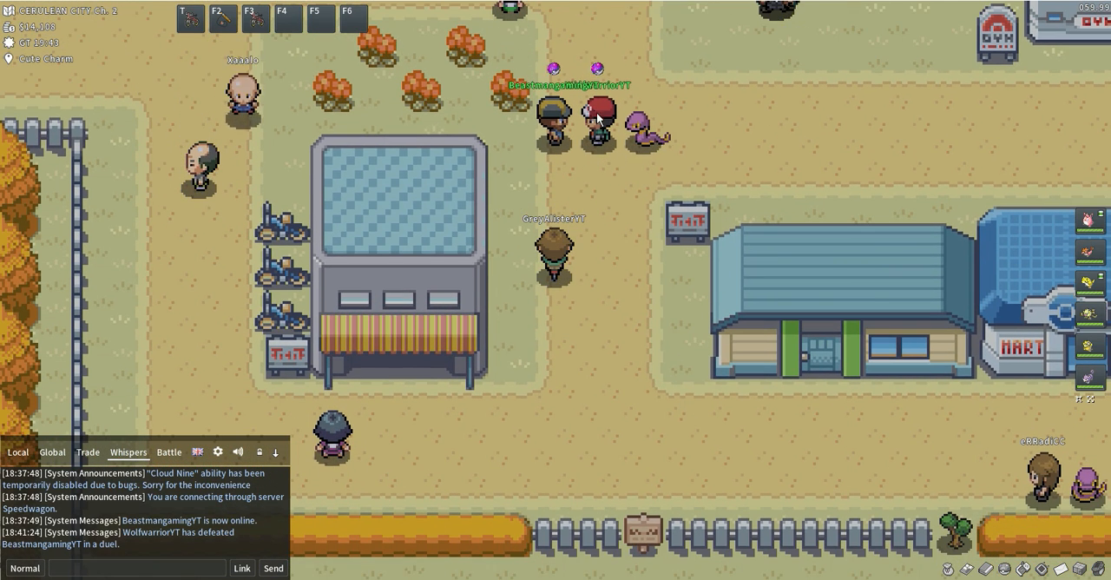
pyautogui.rightClick(595, 130)
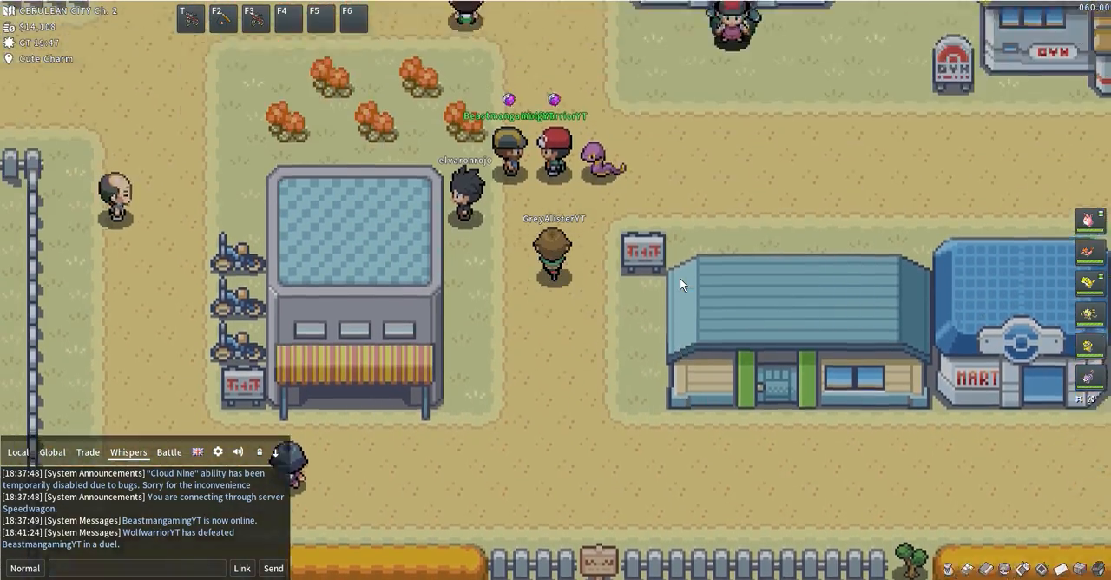
# Spectate WolfwarriorYT's ongoing duel from his player options
pyautogui.rightClick(591, 165)
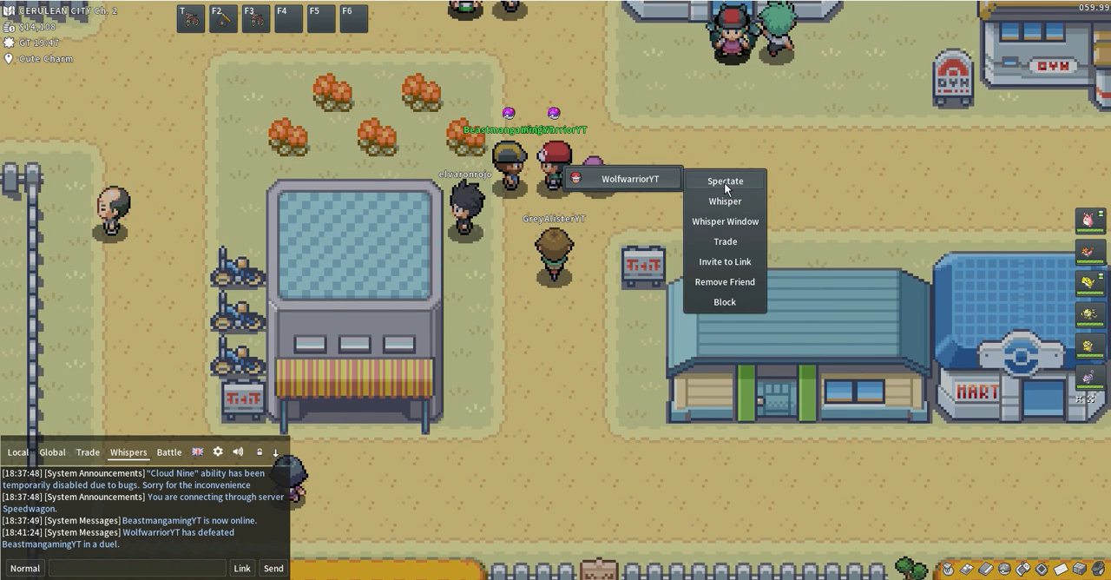
pyautogui.click(723, 180)
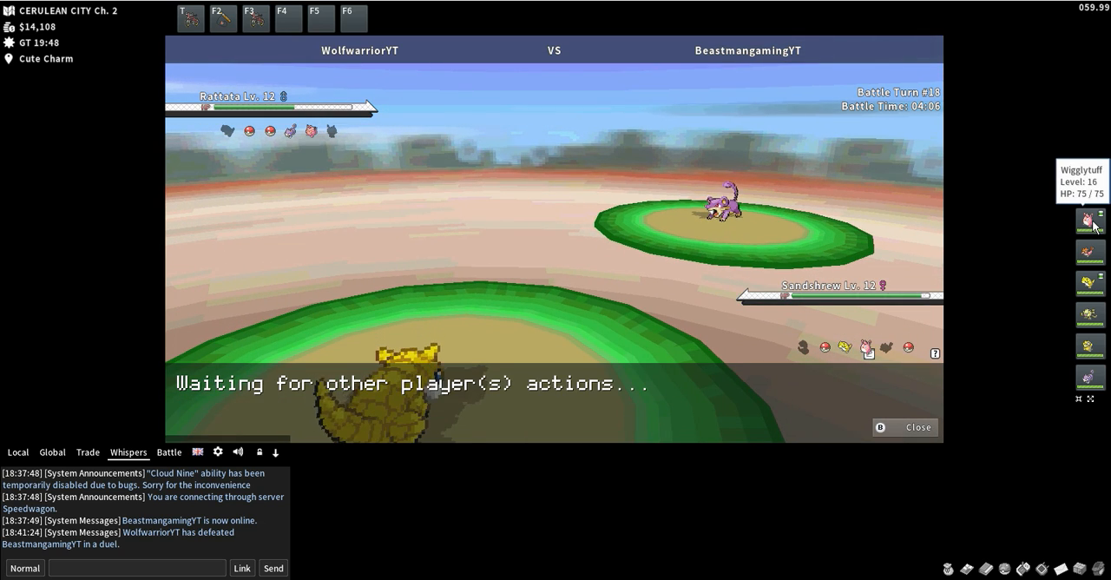
pyautogui.moveTo(676, 422)
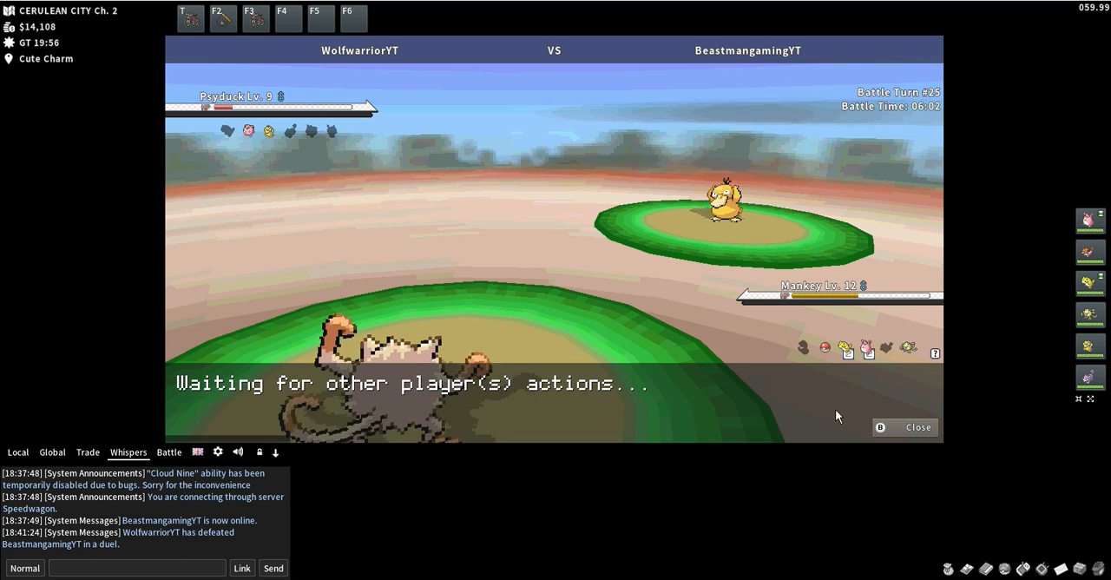
pyautogui.moveTo(1090, 345)
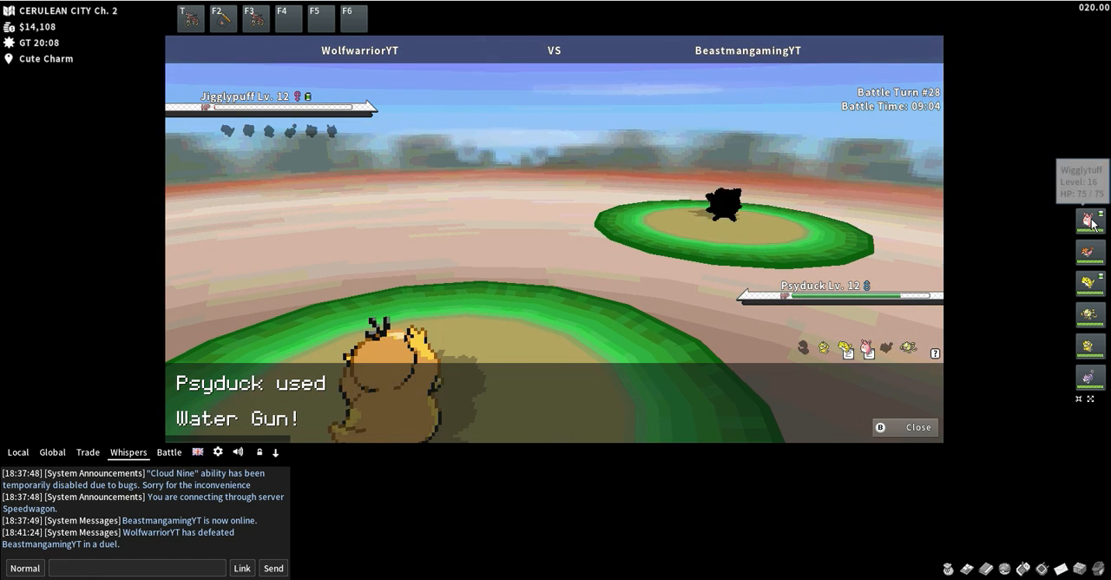
# Hit Mankey twice with Psyduck's Confusion, then bring up the party to switch
pyautogui.click(917, 427)
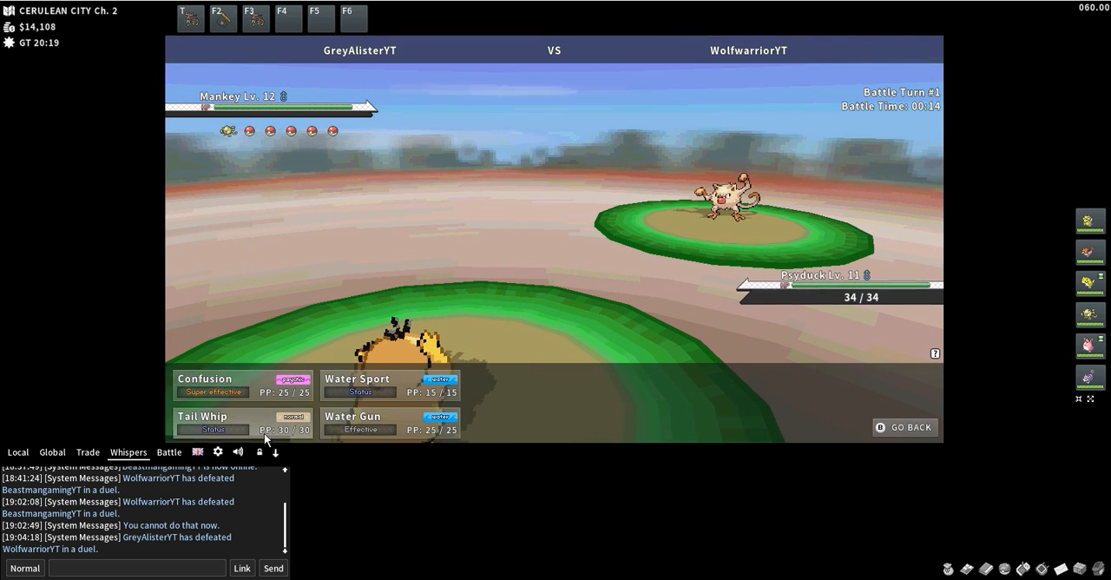
pyautogui.click(213, 385)
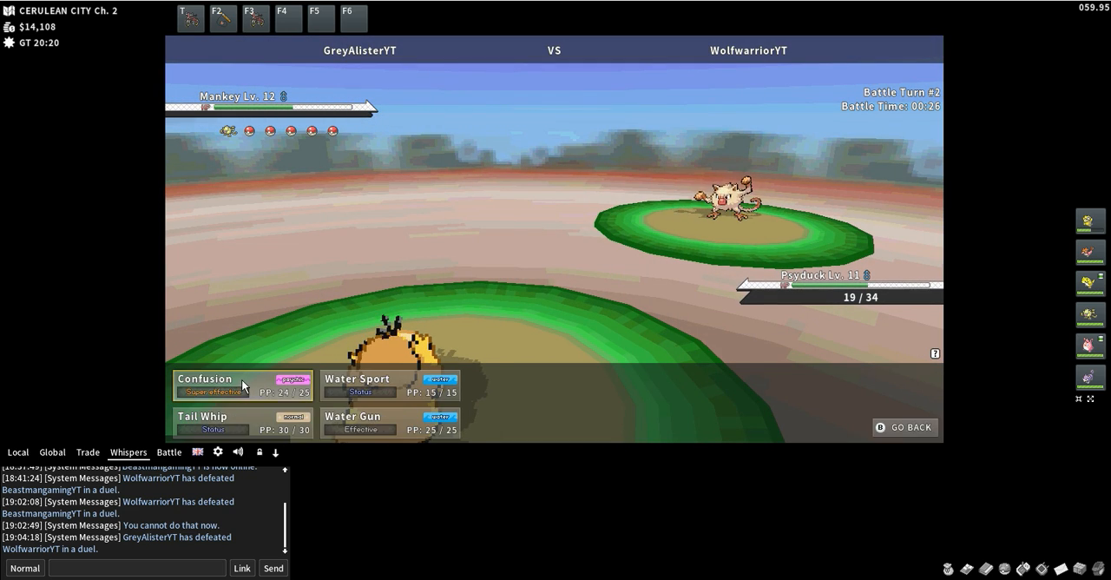
pyautogui.click(205, 378)
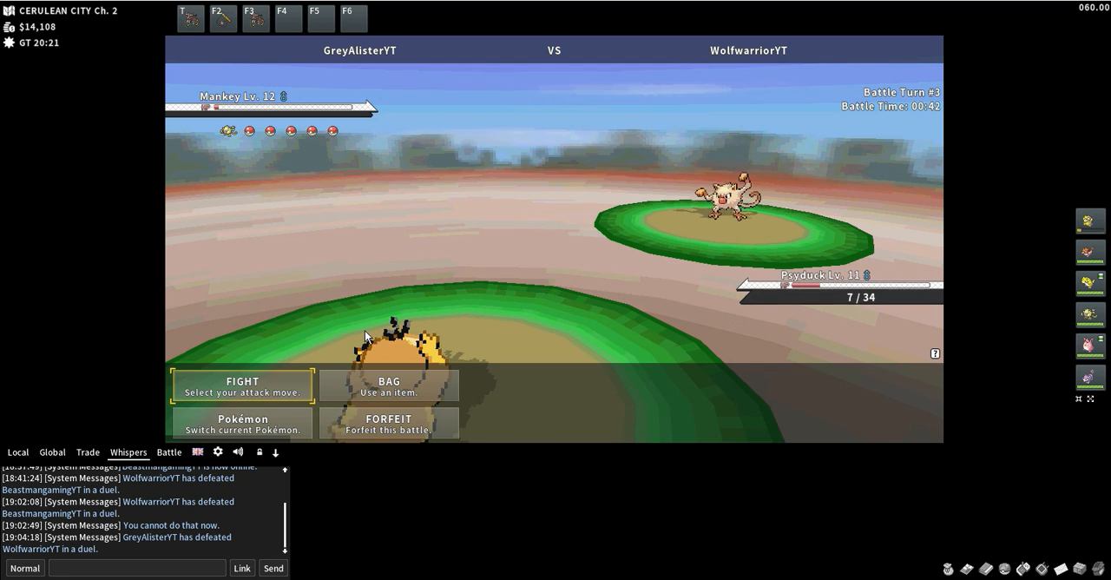
pyautogui.click(242, 424)
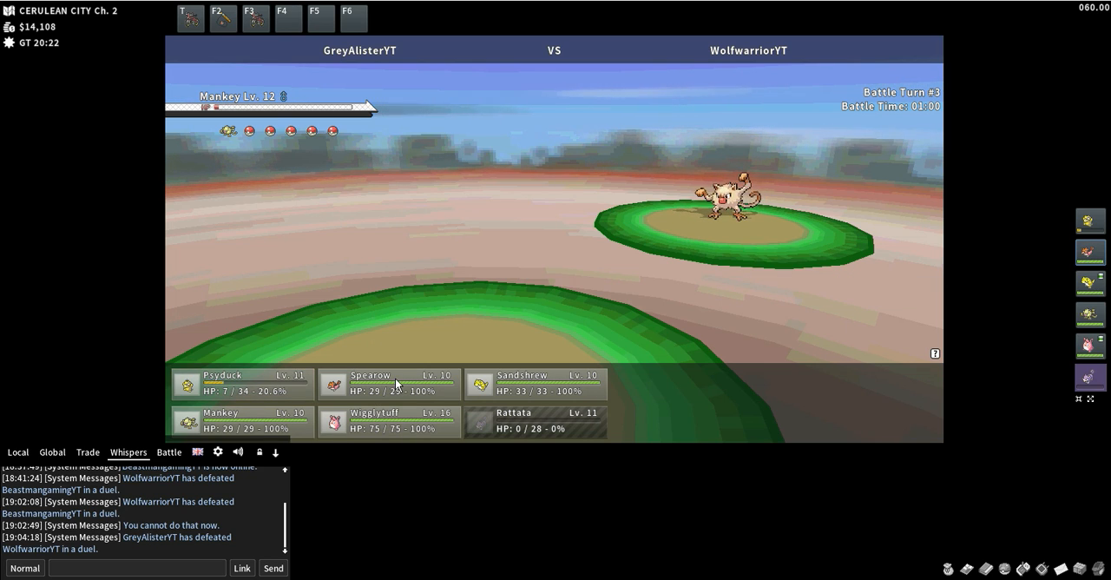
# Send Spearow in for Psyduck and hit Ekans with Peck and Leer
pyautogui.click(388, 382)
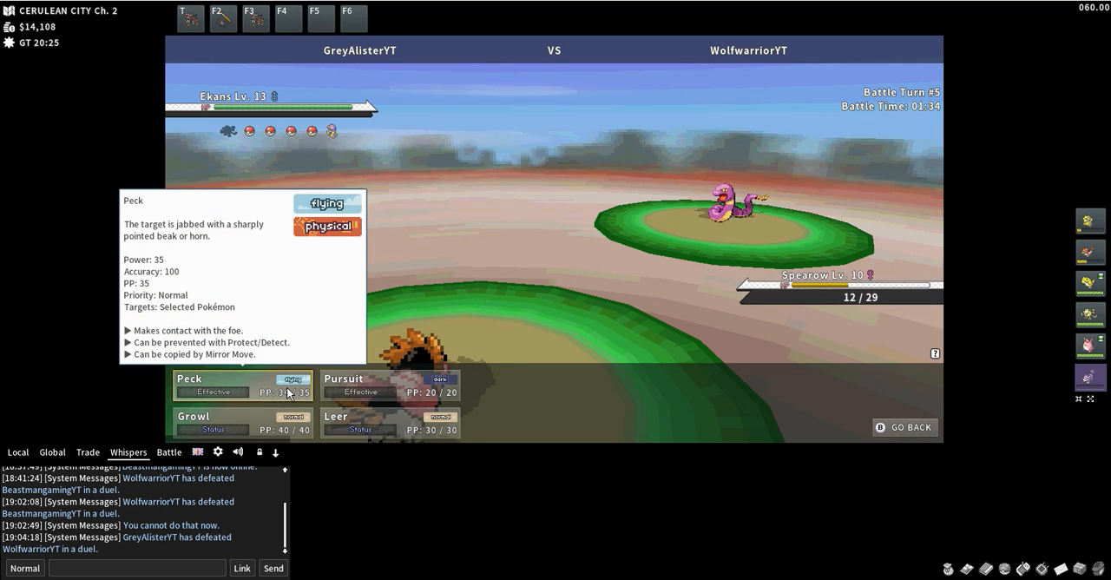
pyautogui.click(189, 379)
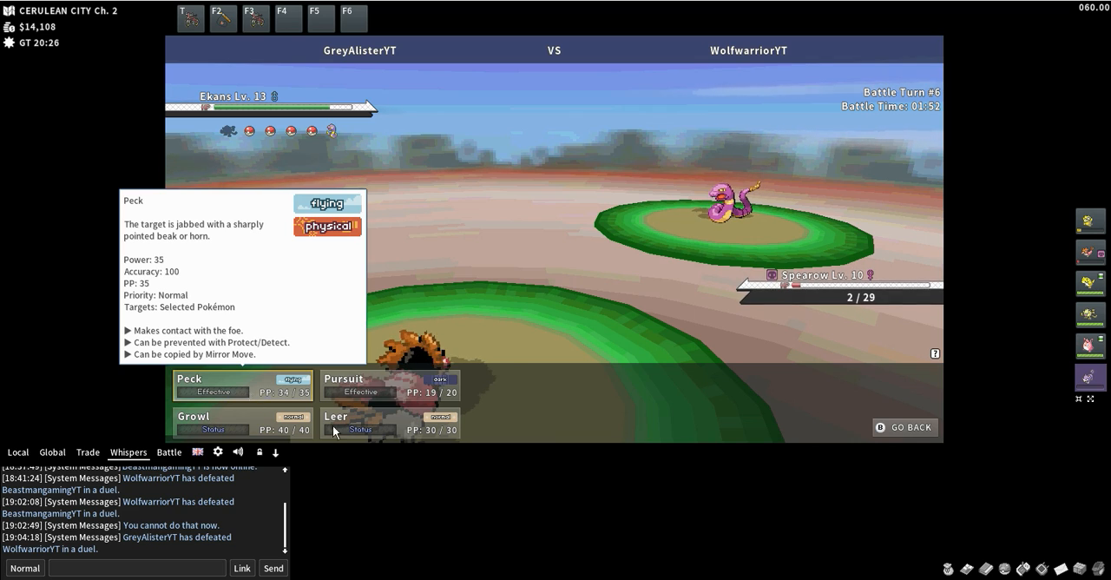
pyautogui.click(243, 385)
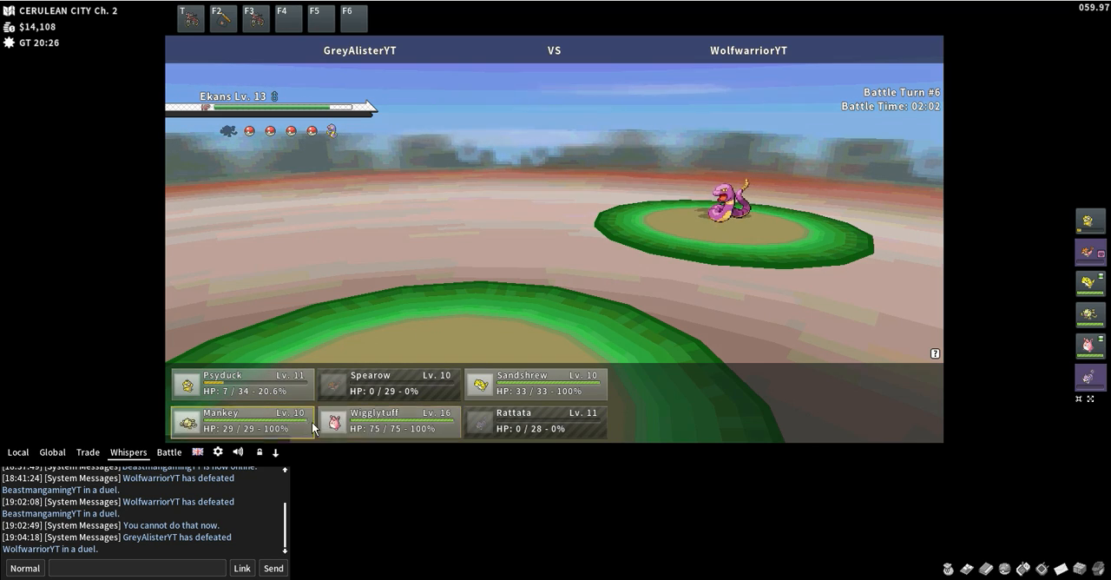
pyautogui.moveTo(534, 383)
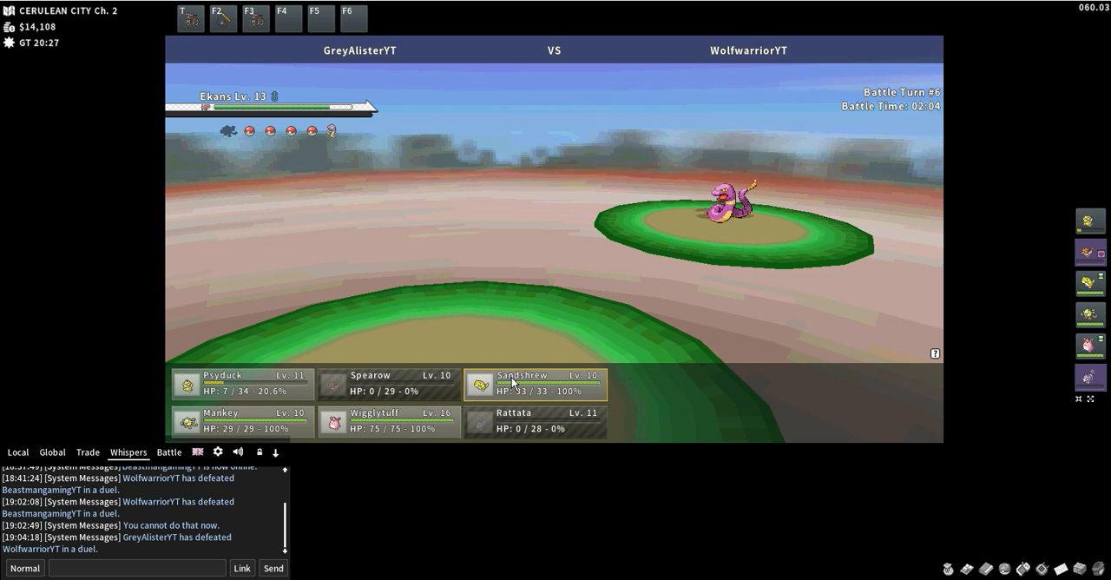
# Replace fainted Spearow with Sandshrew and attack Ekans with Rollout
pyautogui.click(534, 384)
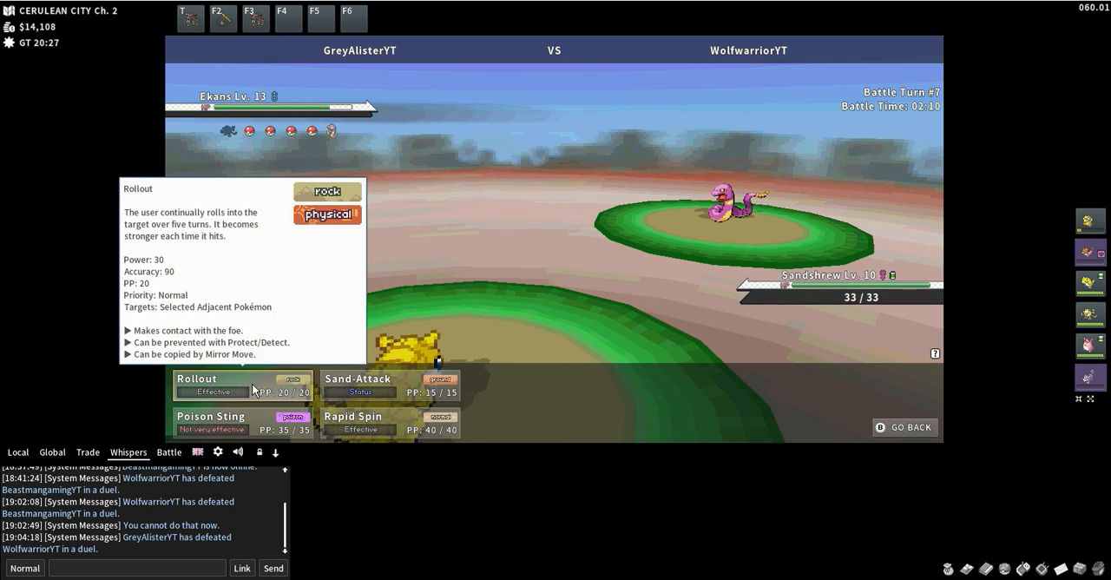
pyautogui.click(243, 384)
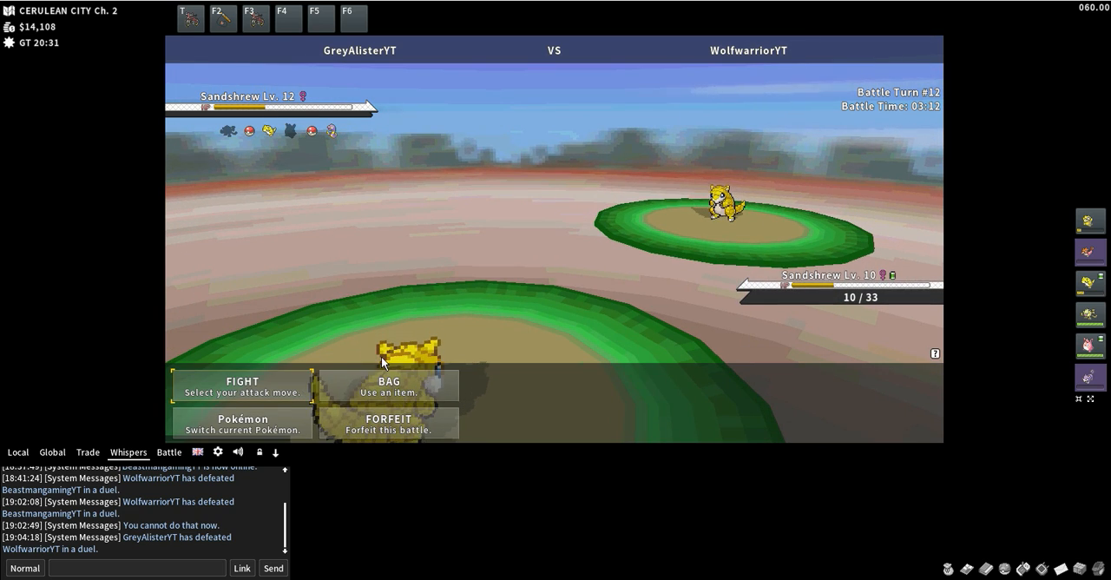
# Use Rollout twice on the opposing level 12 Sandshrew
pyautogui.click(242, 385)
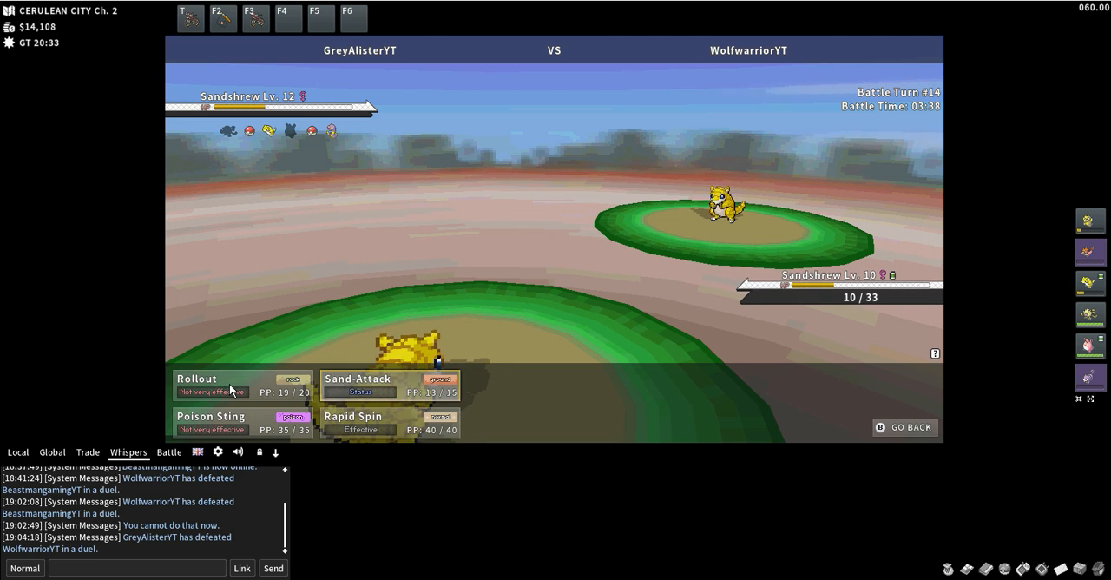
pyautogui.click(197, 379)
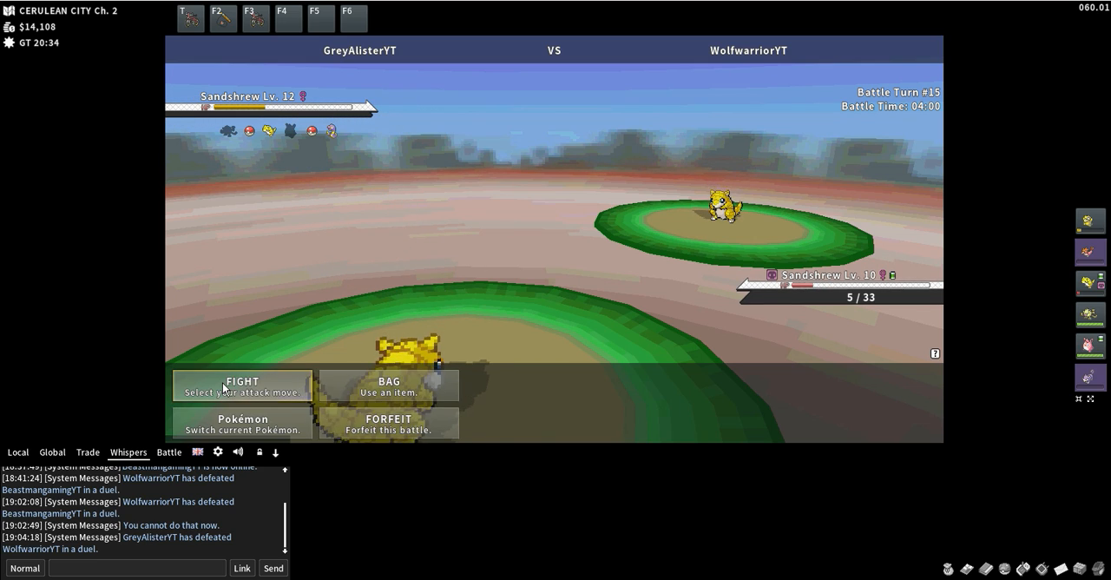
pyautogui.click(242, 384)
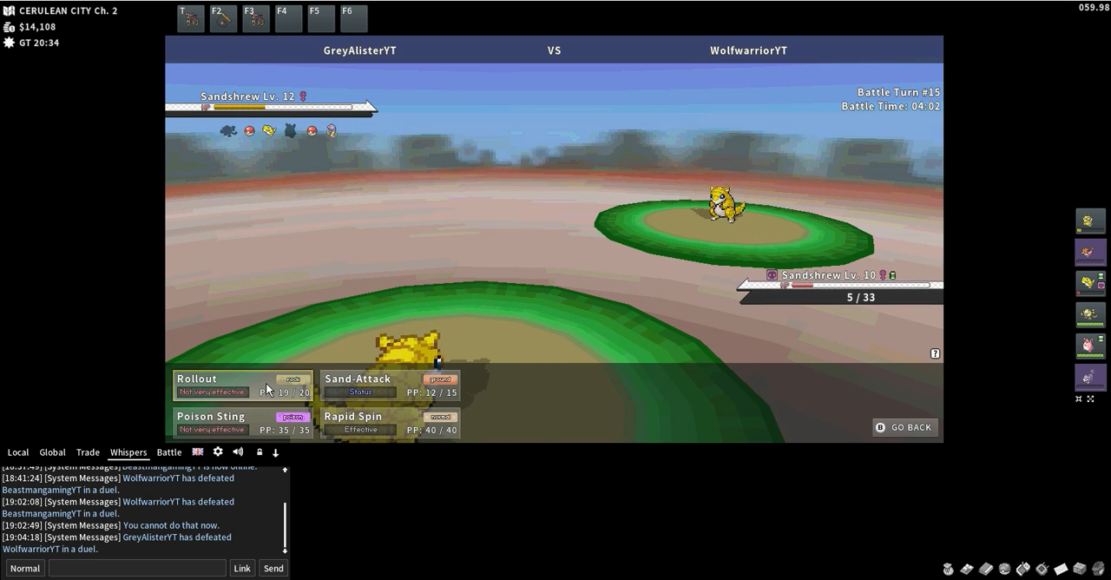
pyautogui.click(211, 383)
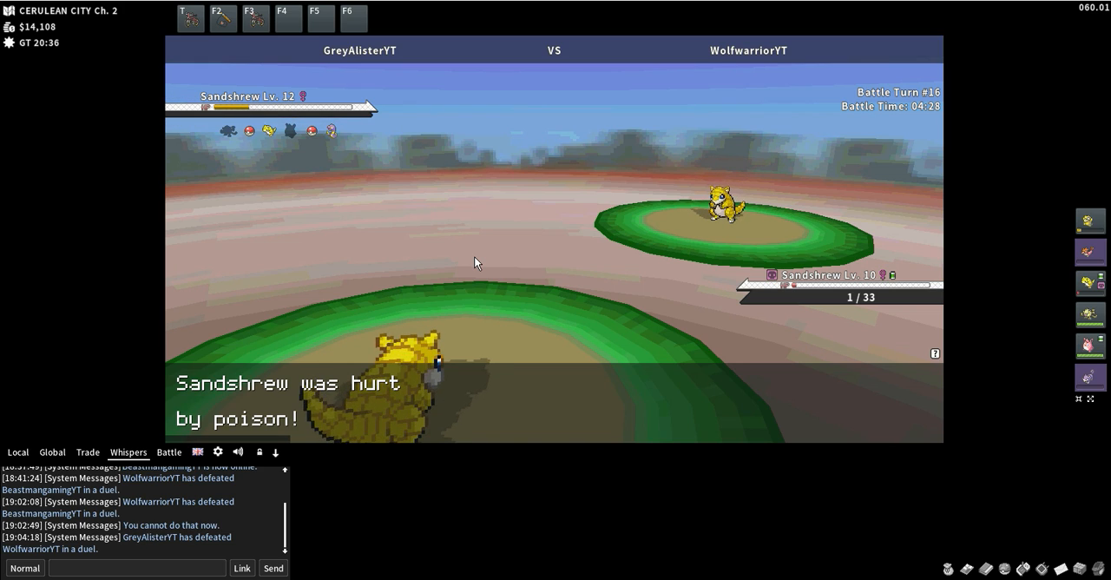
pyautogui.moveTo(797, 362)
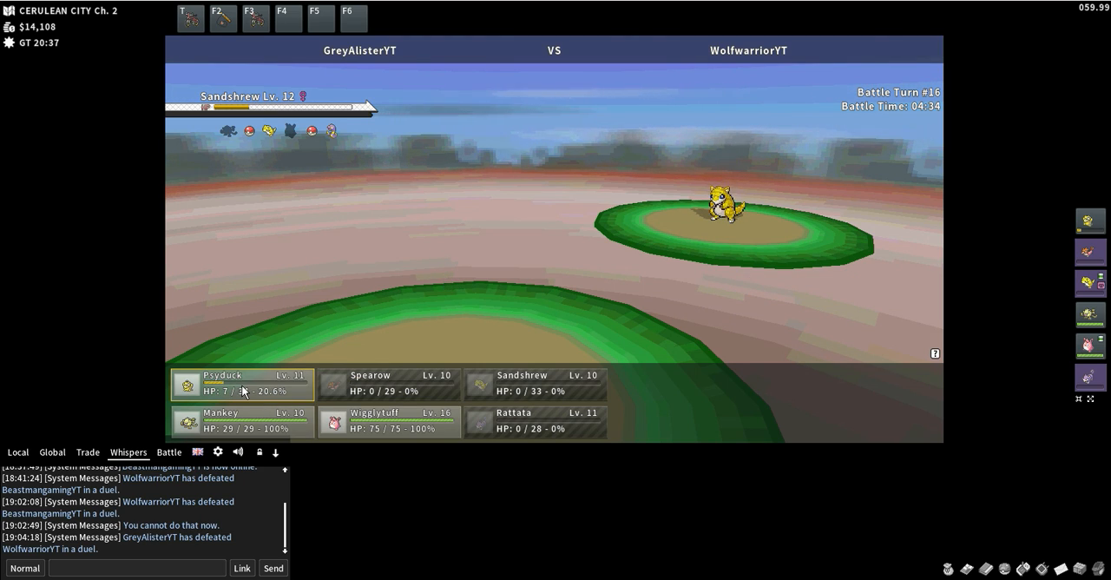
# Pick Wigglytuff from the party list to face the level 10 Spearow
pyautogui.click(243, 382)
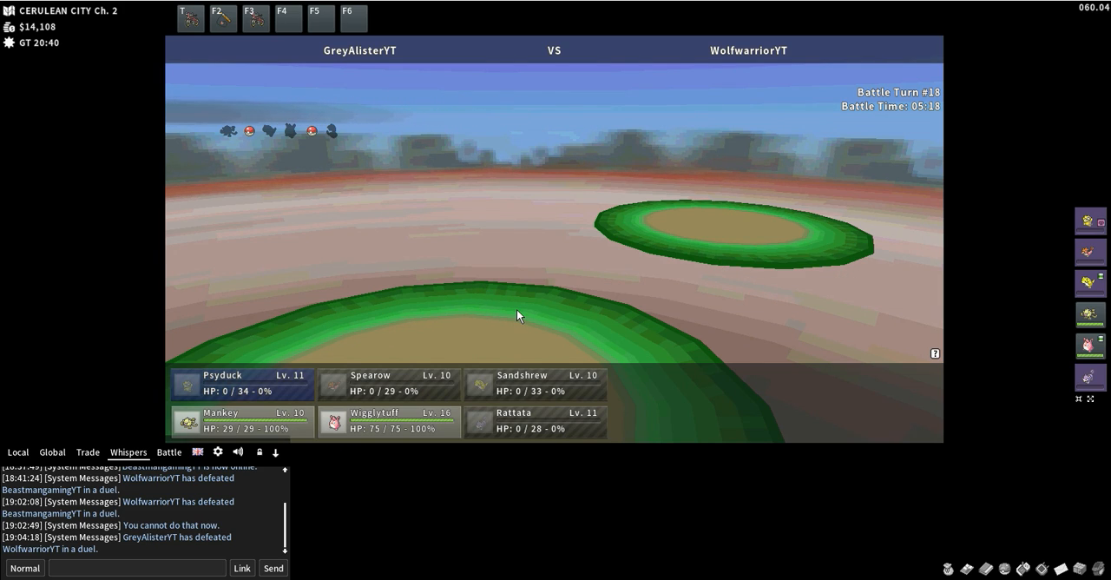
pyautogui.moveTo(499, 317)
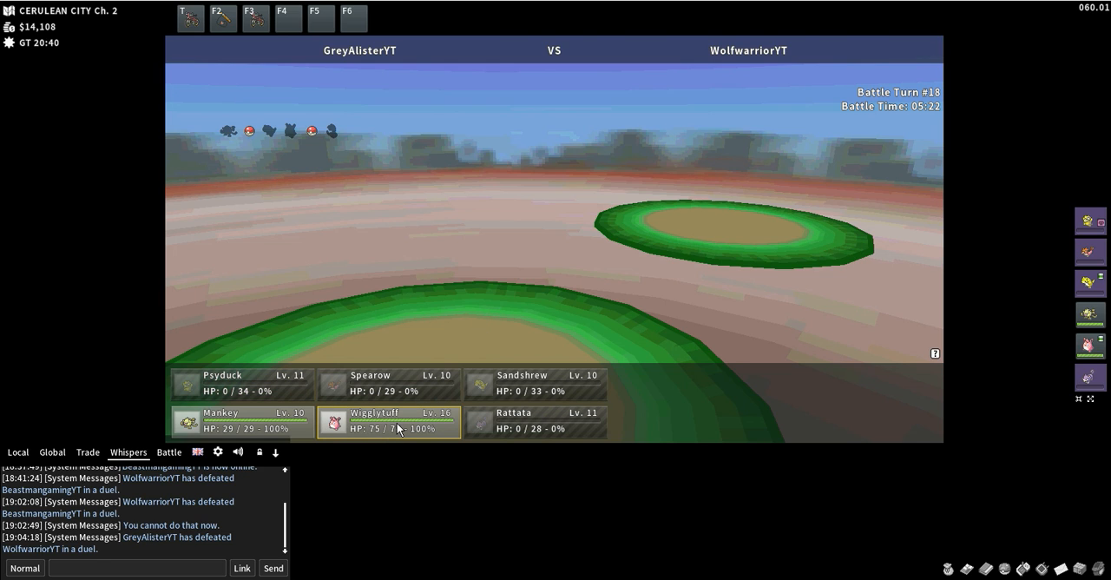
pyautogui.click(387, 421)
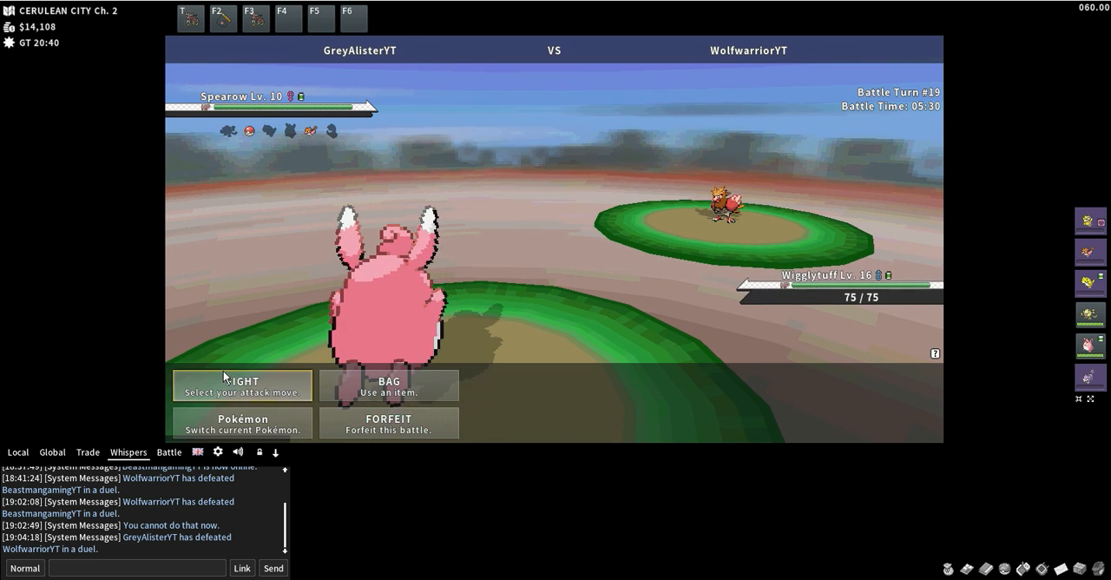
# Attack Spearow with Wigglytuff, then pick an attack against the opponent's Psyduck
pyautogui.click(243, 384)
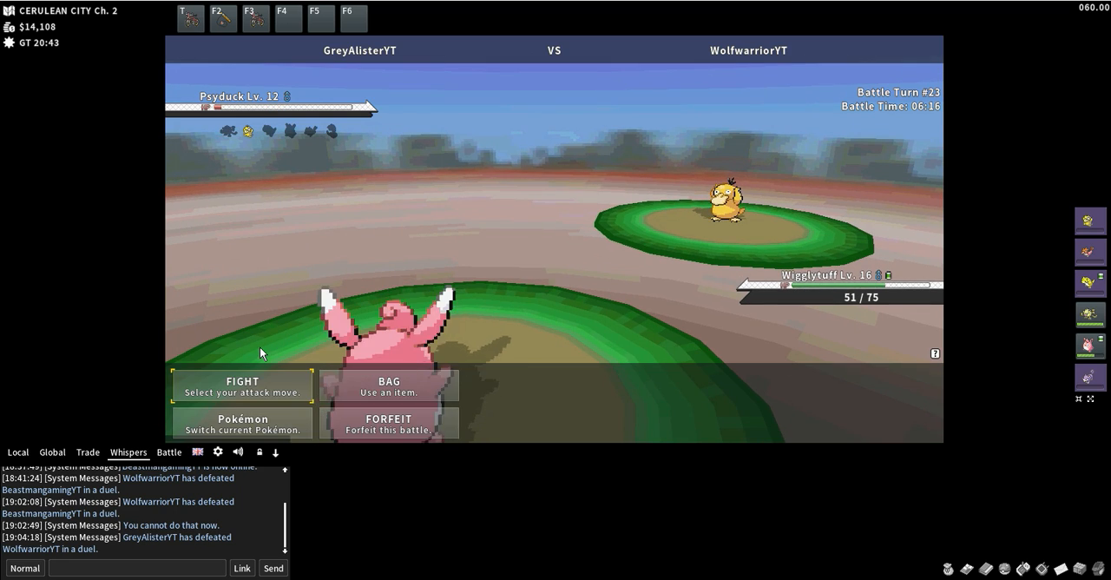
pyautogui.click(242, 385)
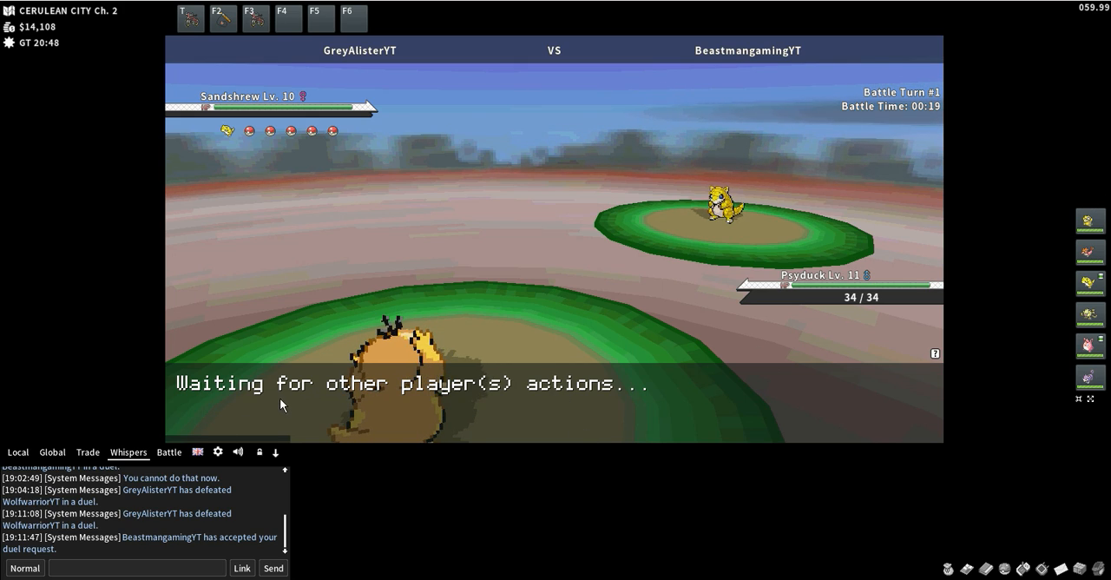
pyautogui.moveTo(314, 392)
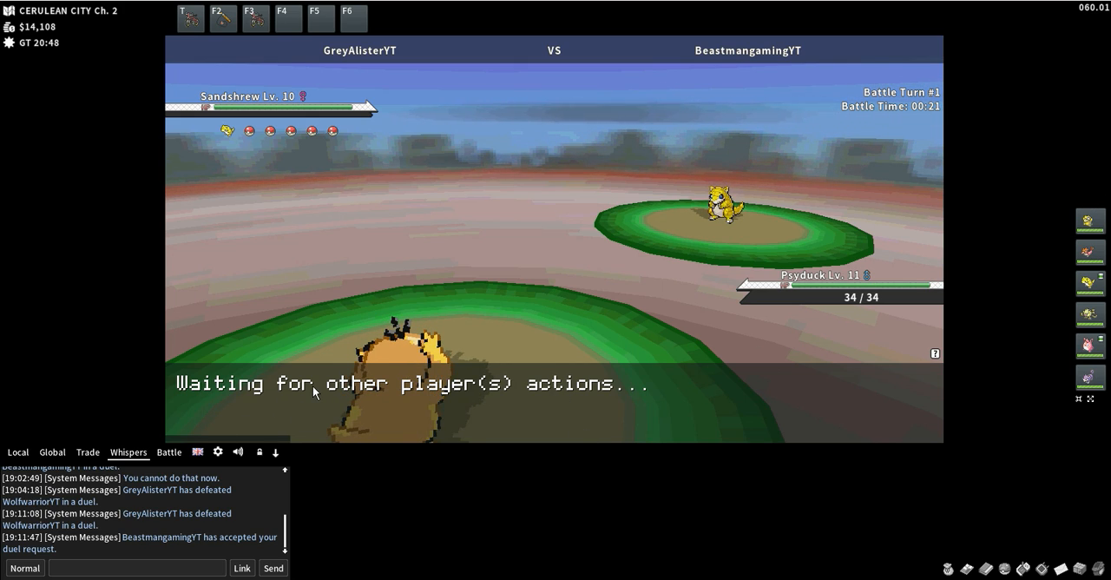
pyautogui.moveTo(882, 424)
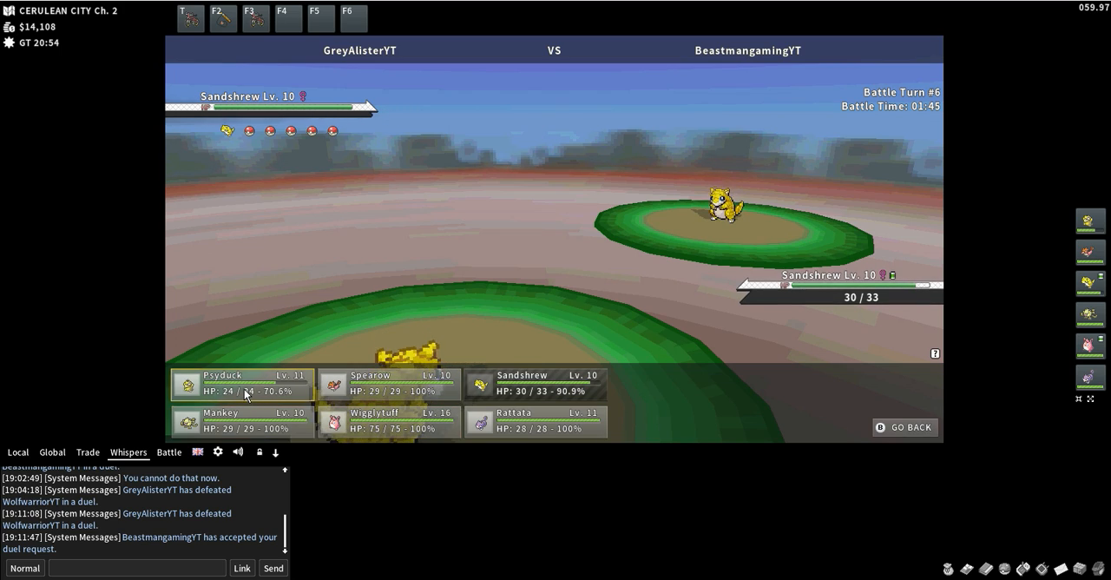
# Bring up Psyduck's moves: Confusion, Water Sport, Tail Whip, Water Gun
pyautogui.click(251, 383)
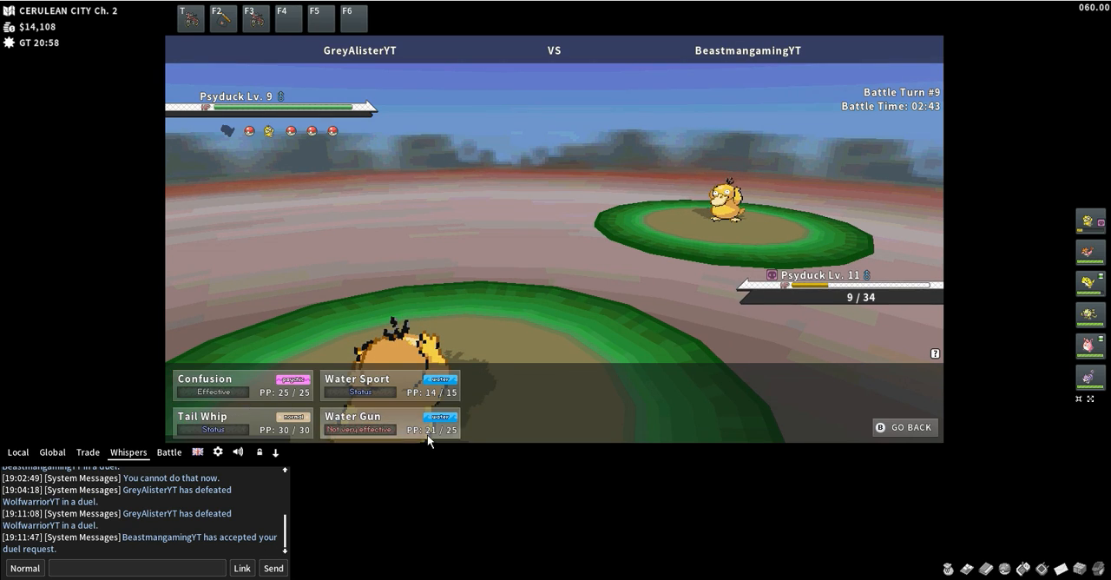
# Hit the opposing Psyduck with Water Gun, then switch our Psyduck for Rattata
pyautogui.click(904, 427)
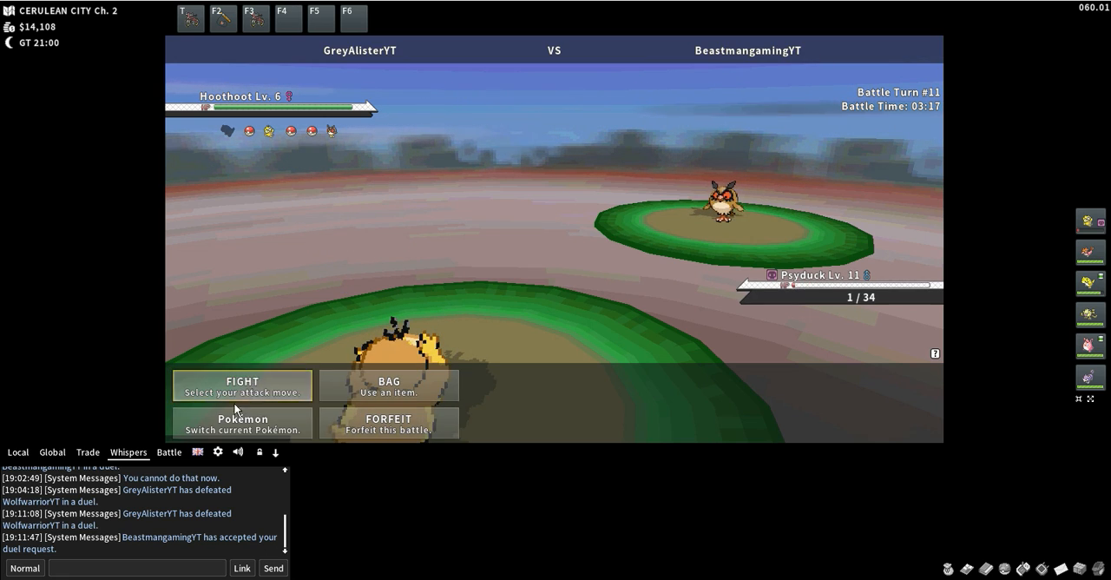
pyautogui.click(242, 384)
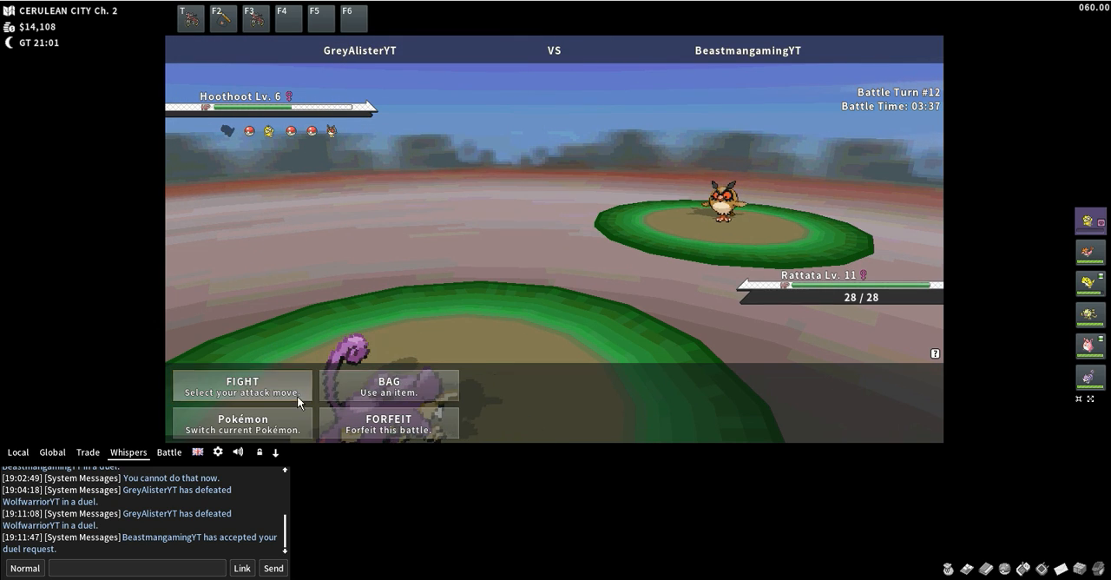
# Attack Hoothoot with Rattata, then use Quick Attack on the level 12 Rattata
pyautogui.click(242, 386)
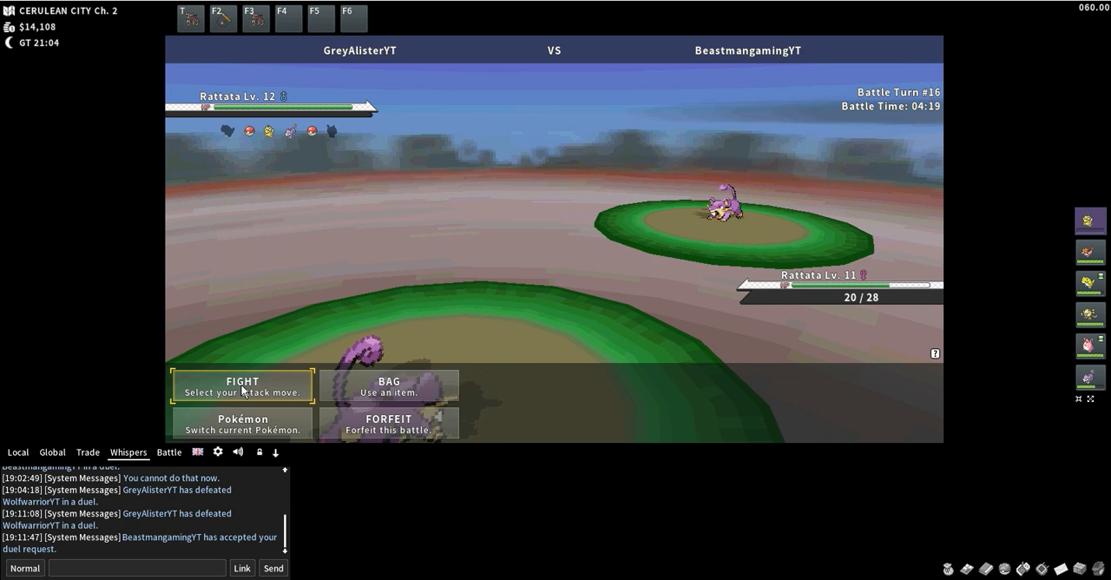
pyautogui.click(242, 385)
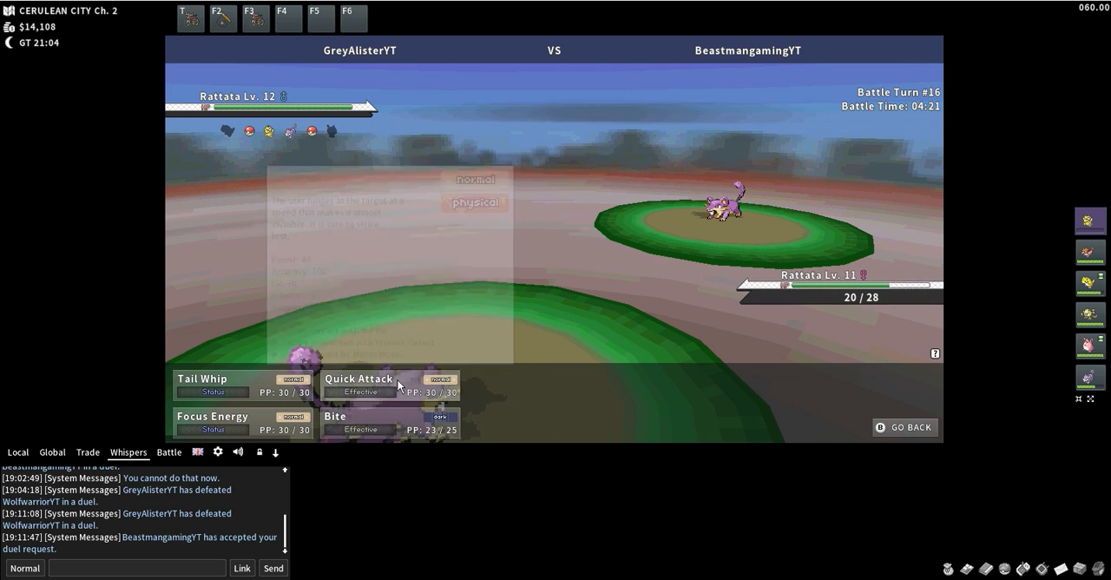
pyautogui.click(358, 379)
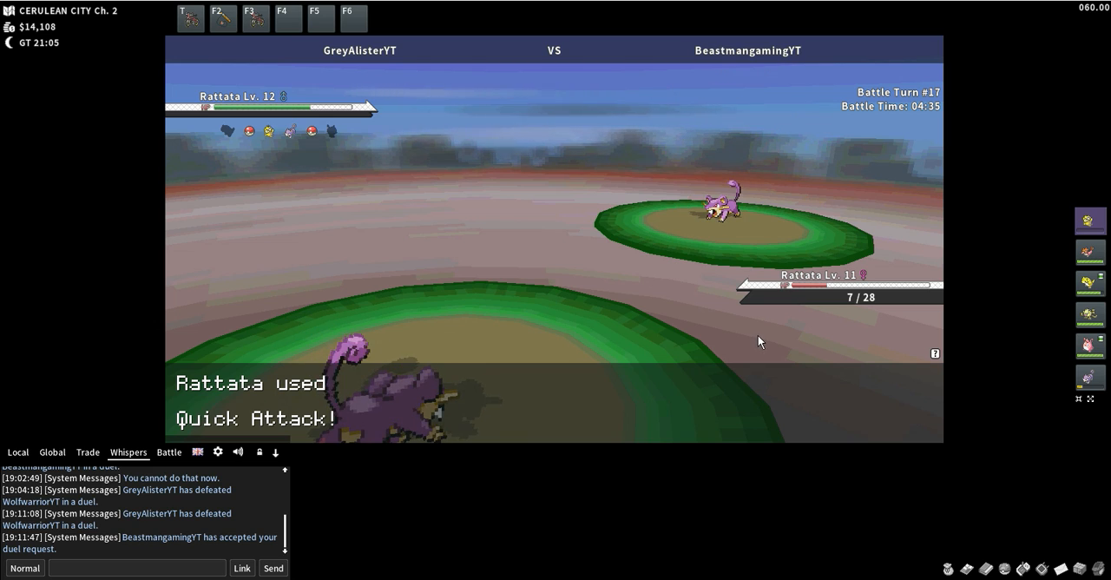
pyautogui.moveTo(955, 339)
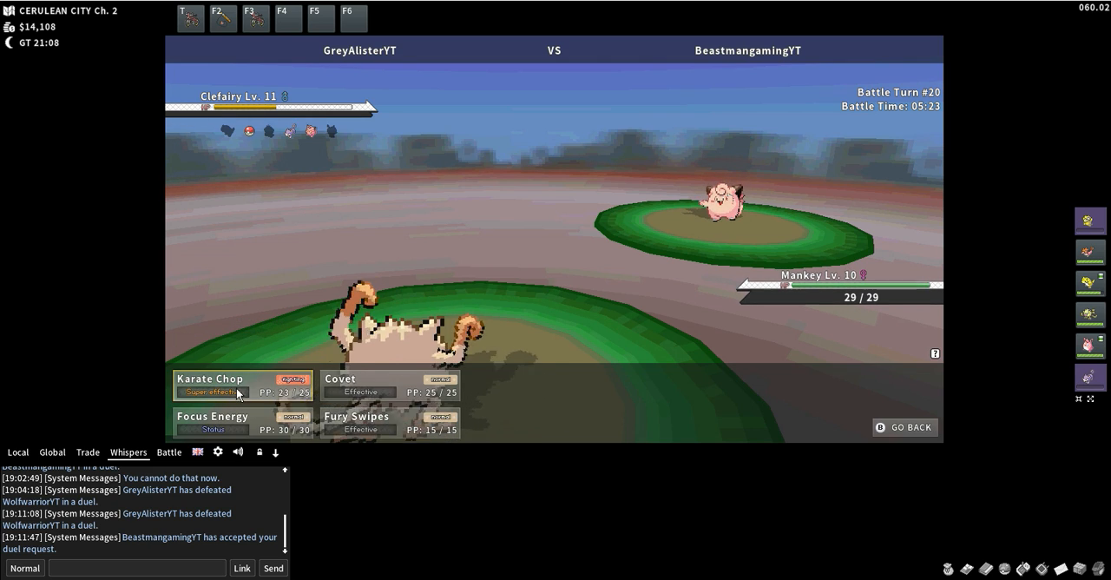
# Have Mankey use Karate Chop on the level 11 Clefairy
pyautogui.click(210, 378)
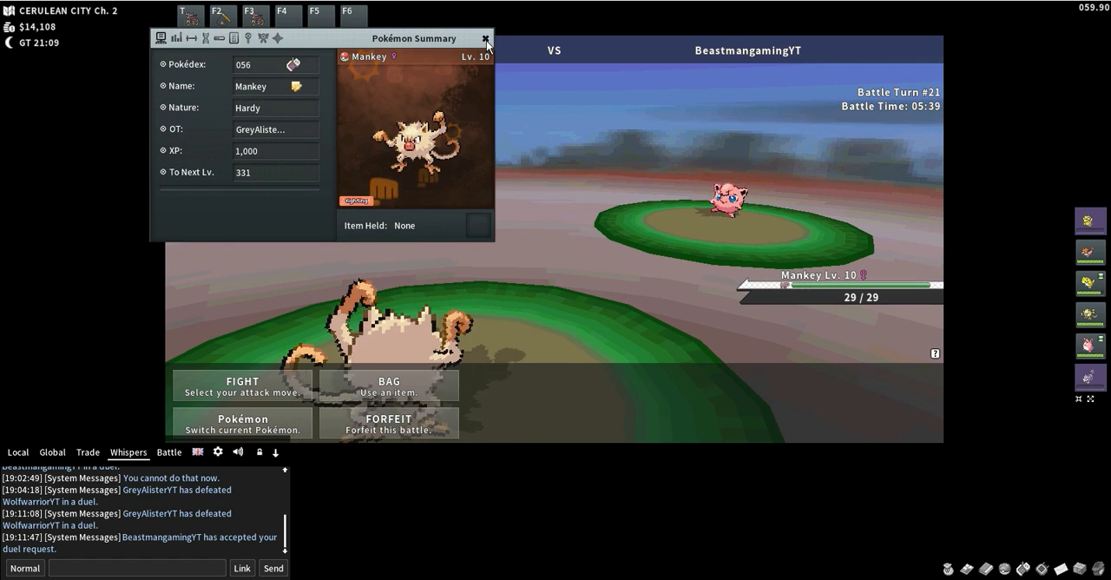
# Close Mankey's Pokémon Summary window
pyautogui.click(485, 38)
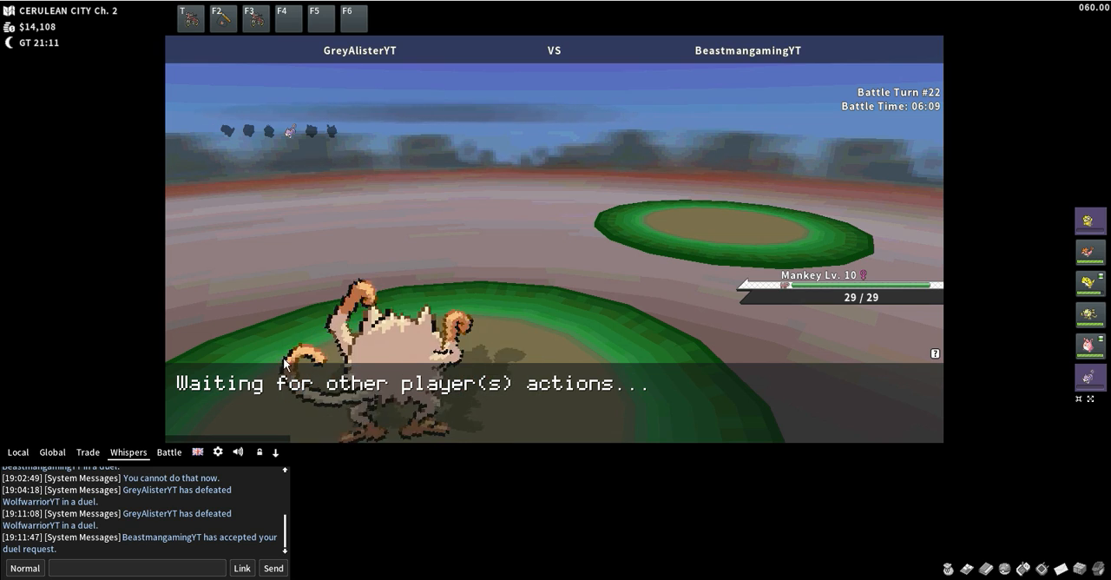
pyautogui.moveTo(714, 347)
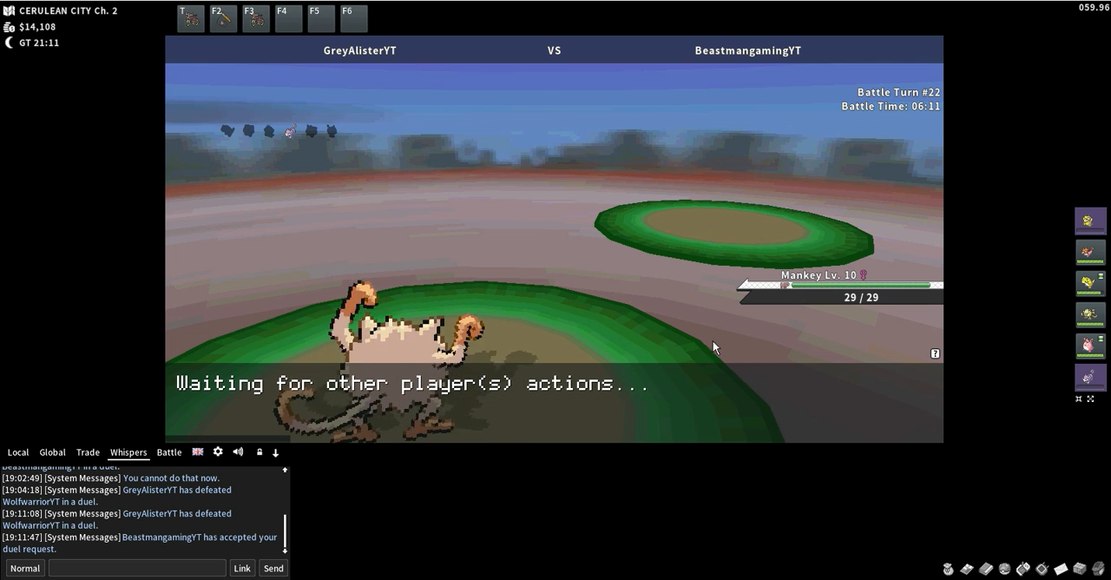
pyautogui.moveTo(1089, 345)
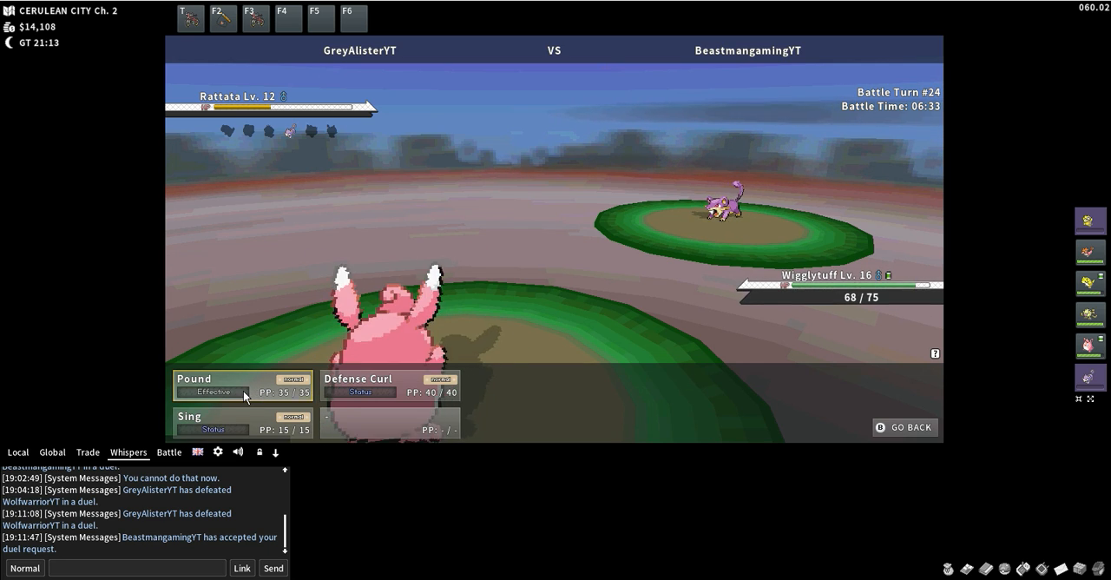
# Attack BeastmangamingYT's Rattata with Wigglytuff's Pound until it faints
pyautogui.click(211, 391)
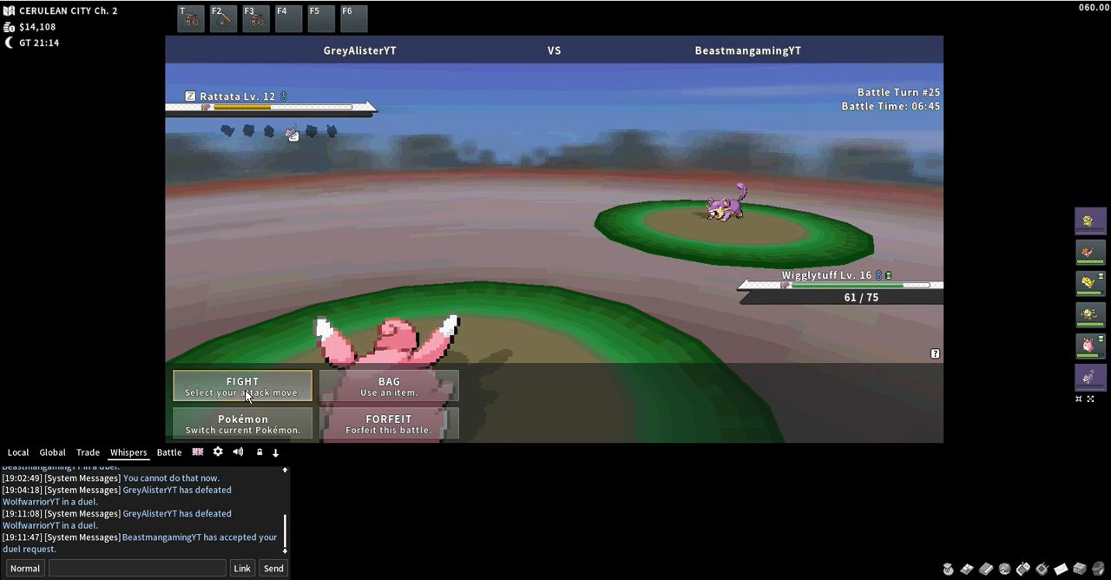
pyautogui.click(242, 384)
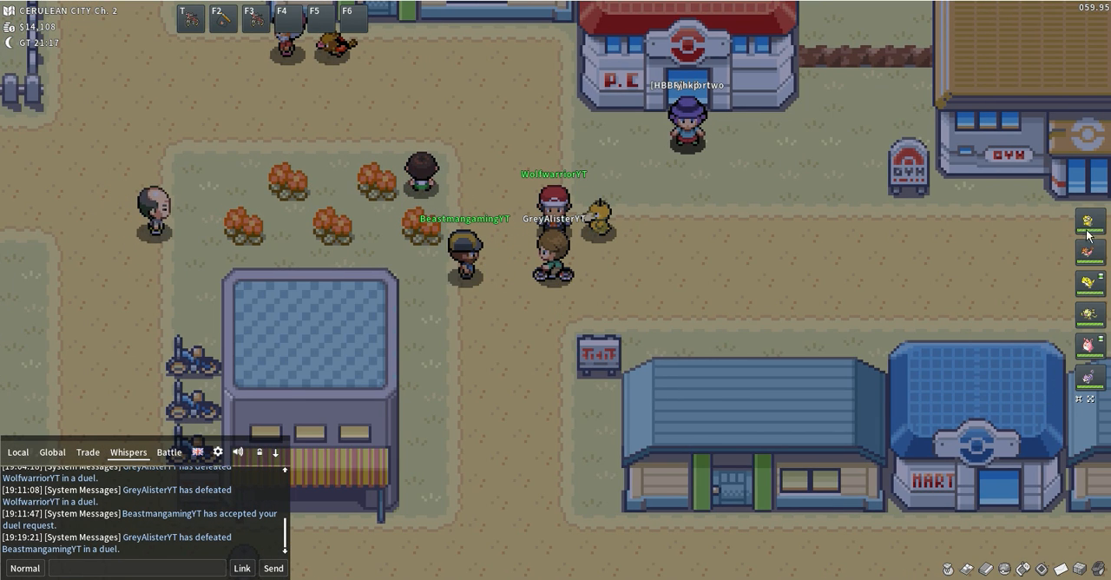
pyautogui.moveTo(1088, 283)
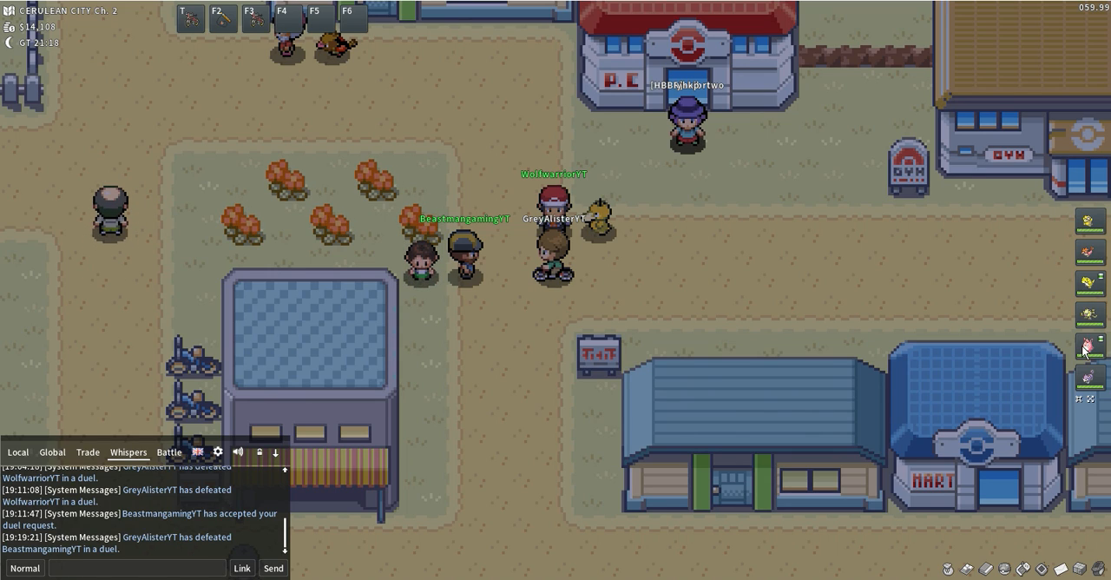
pyautogui.moveTo(680, 283)
pyautogui.write('2000')
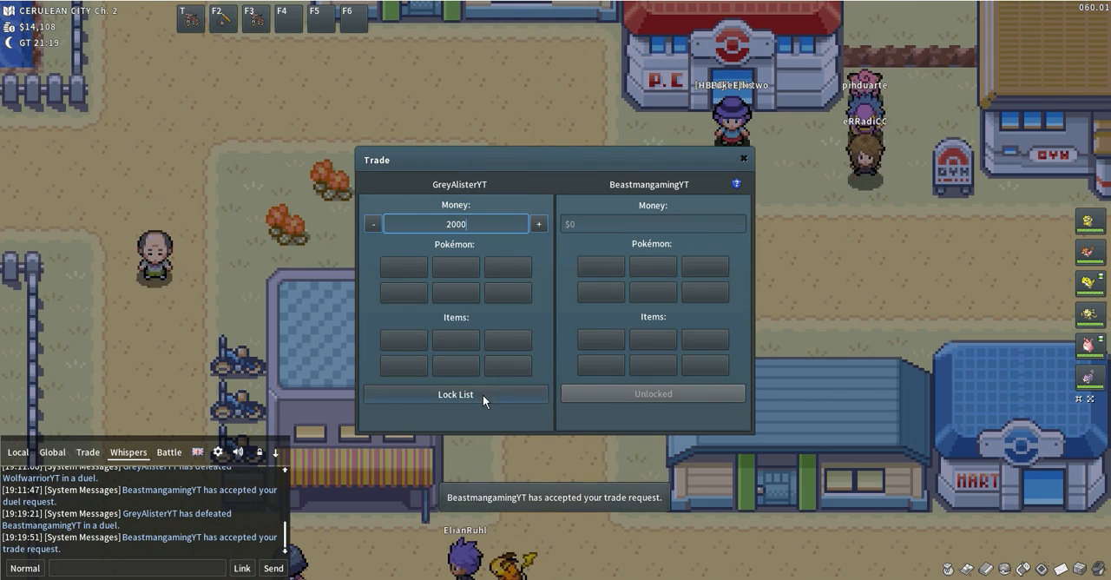
# Lock in a $2,000 money offer and confirm the trade with BeastmangamingYT
pyautogui.click(455, 393)
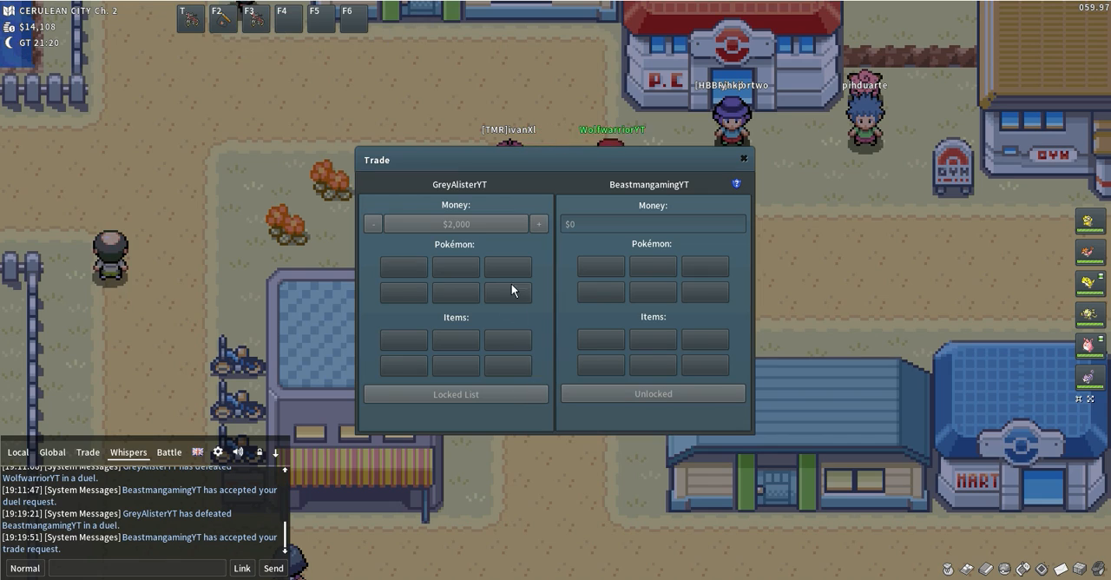
pyautogui.moveTo(543, 310)
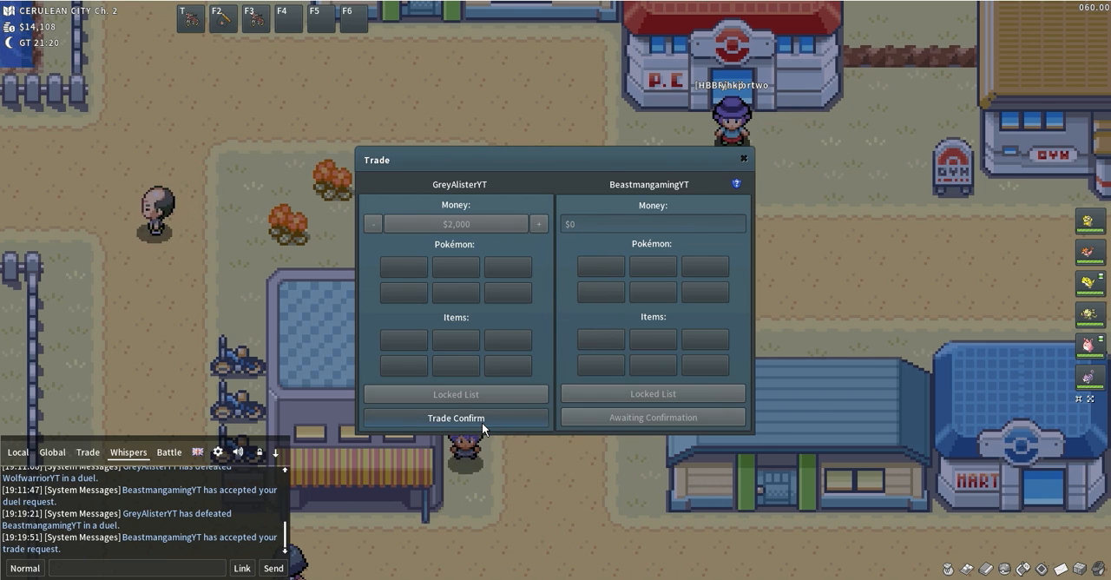
pyautogui.click(455, 417)
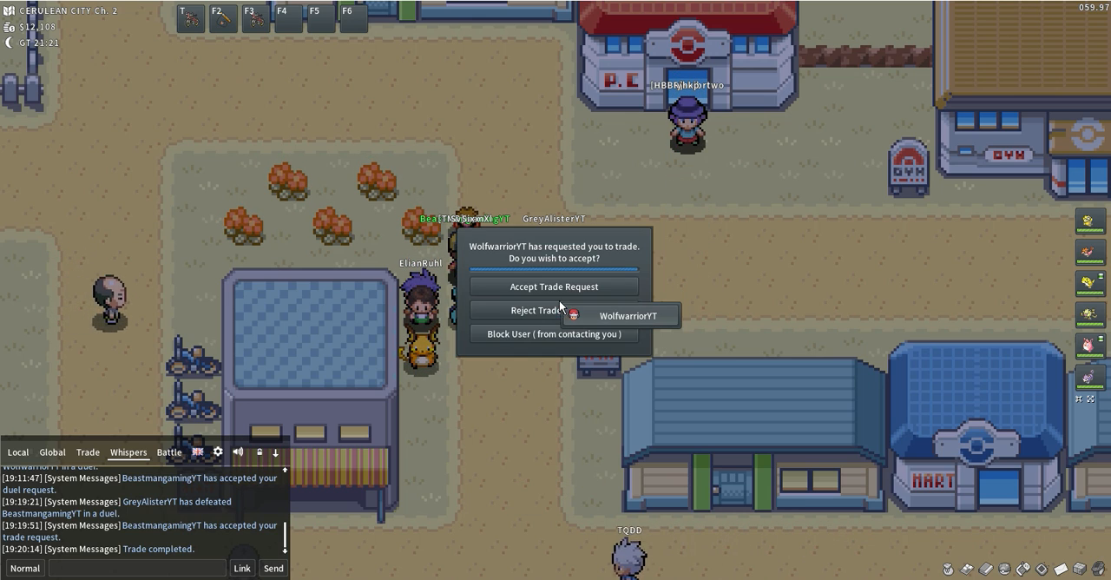
pyautogui.click(553, 286)
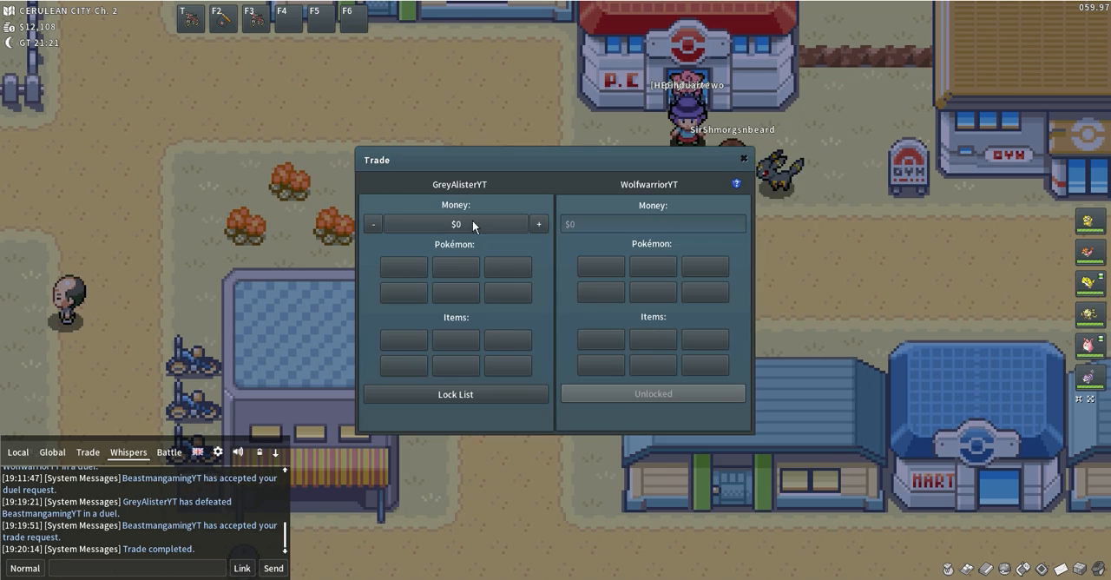
pyautogui.write('400')
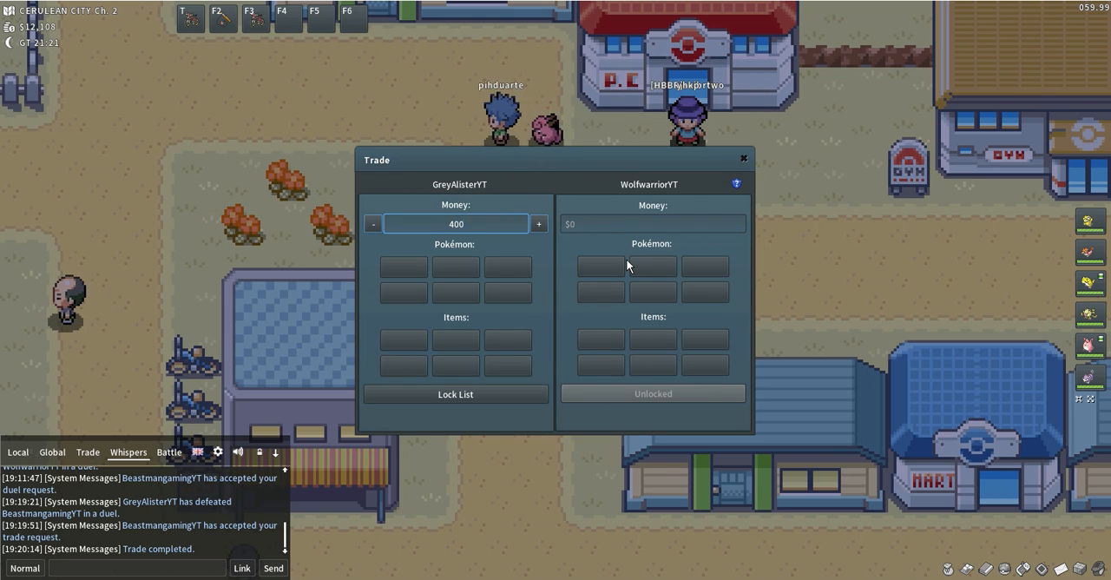
pyautogui.click(454, 393)
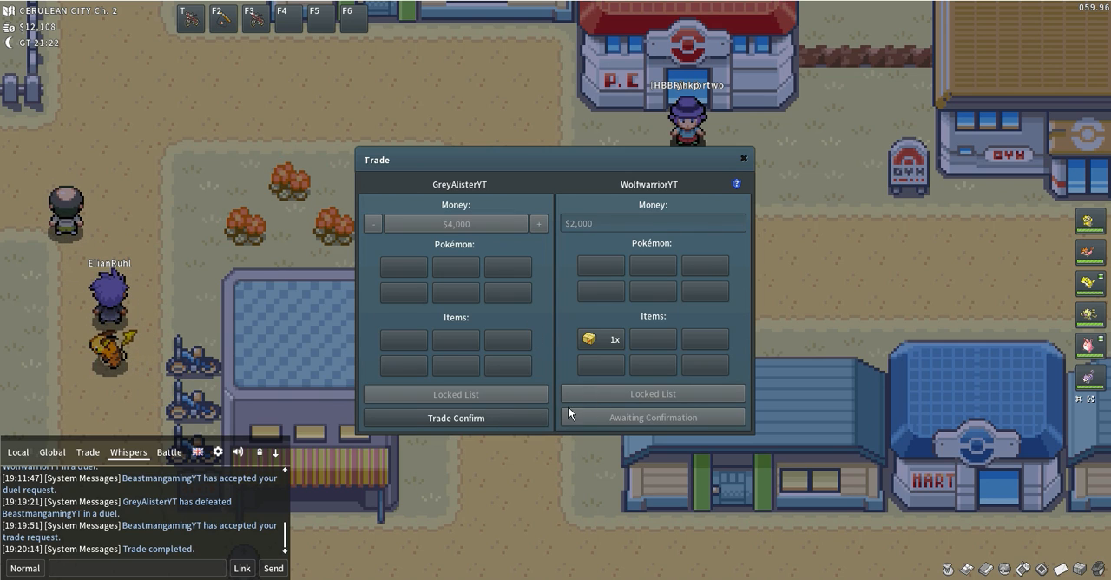
pyautogui.click(454, 418)
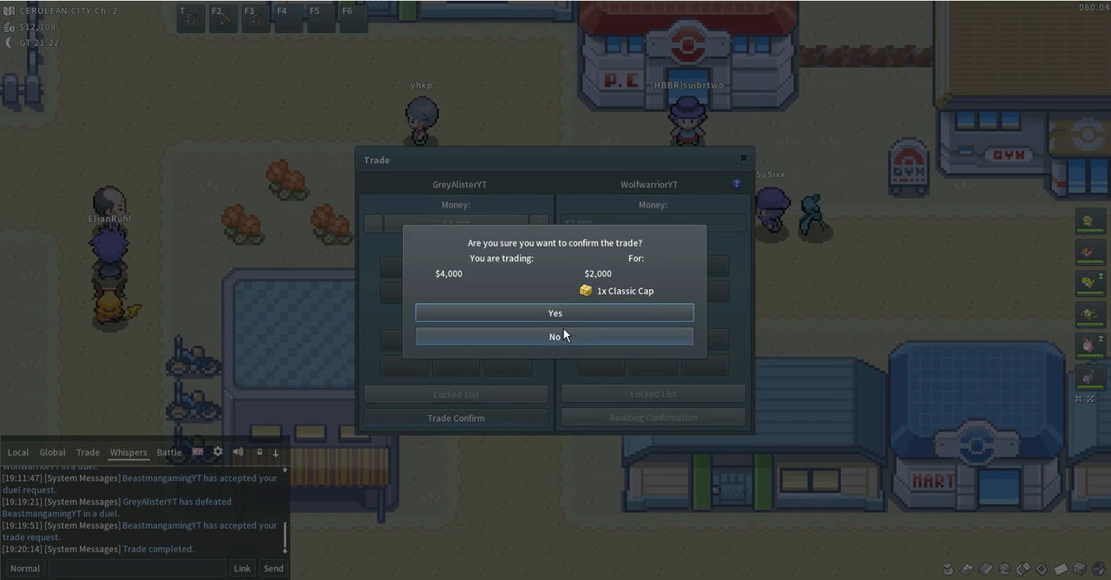
pyautogui.click(555, 313)
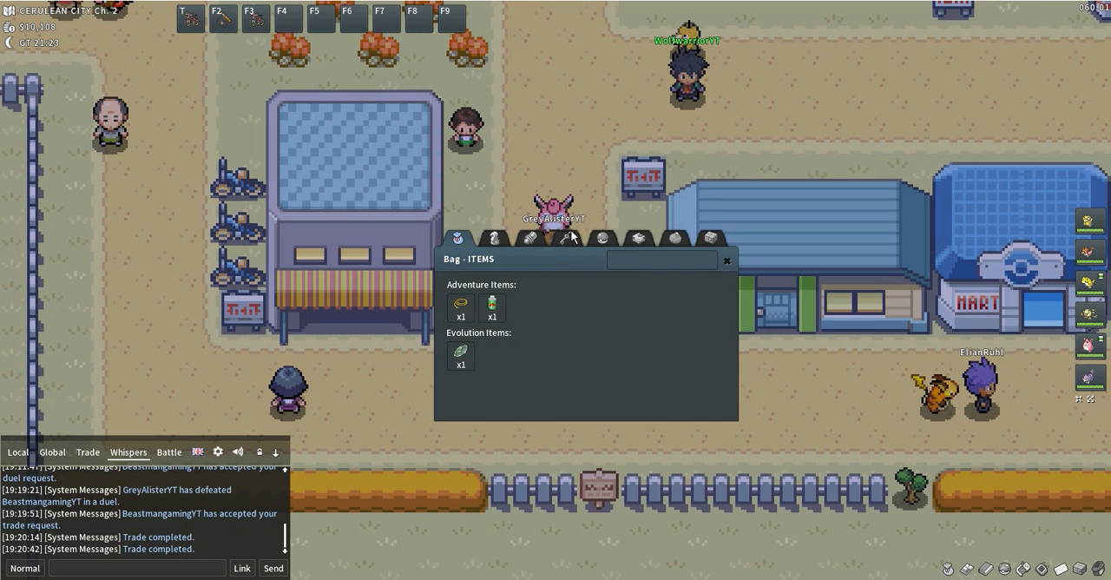
pyautogui.moveTo(732, 243)
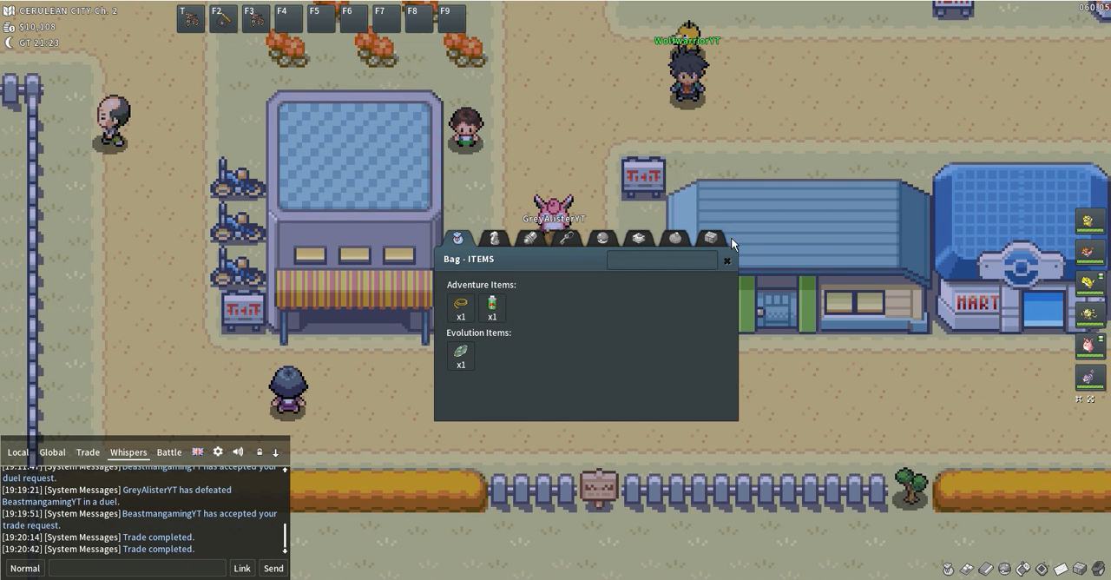